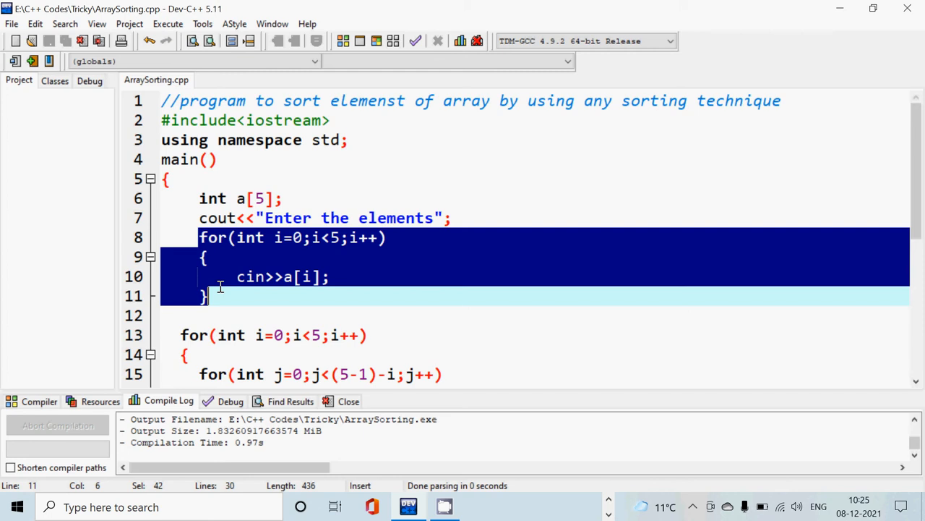
Step: Add the comment // 3 56 77 8 99 after the array input loop
click(263, 295)
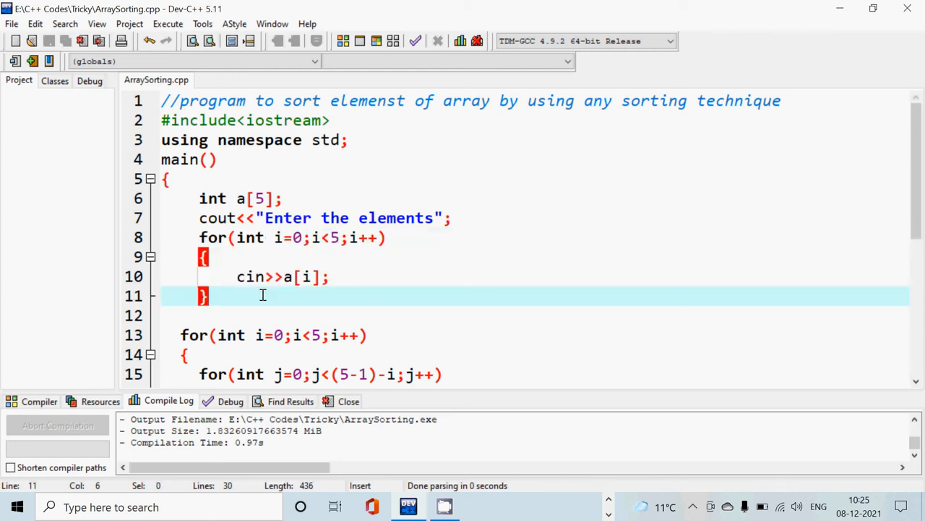
text(/)
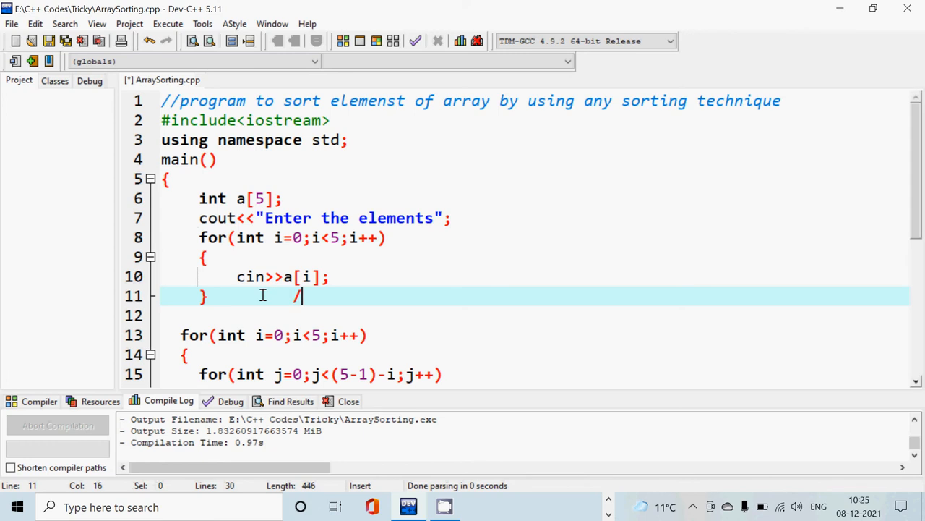
text(/ 3 5)
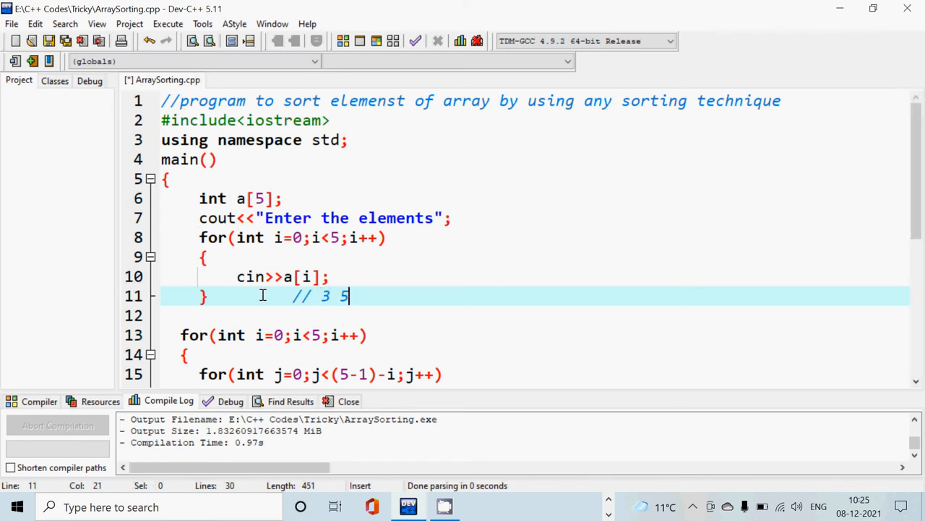
text(6  77)
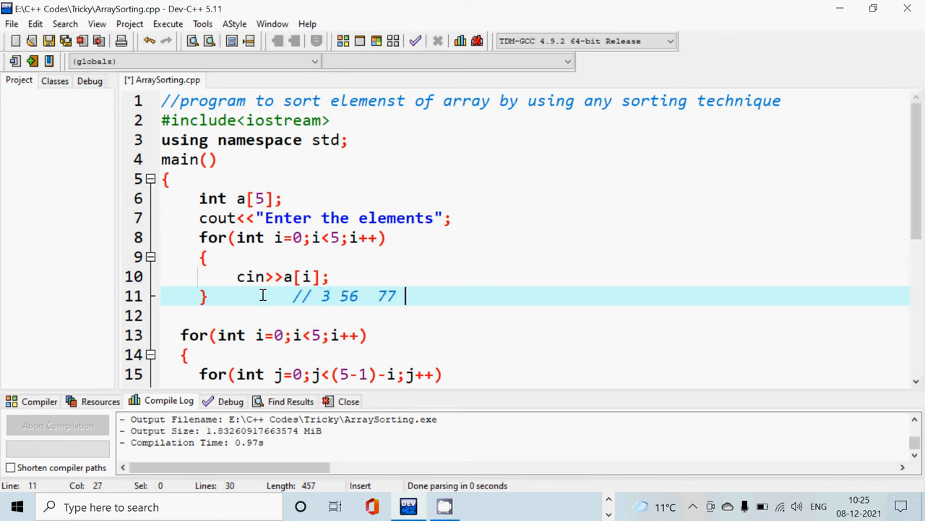
text(8 99)
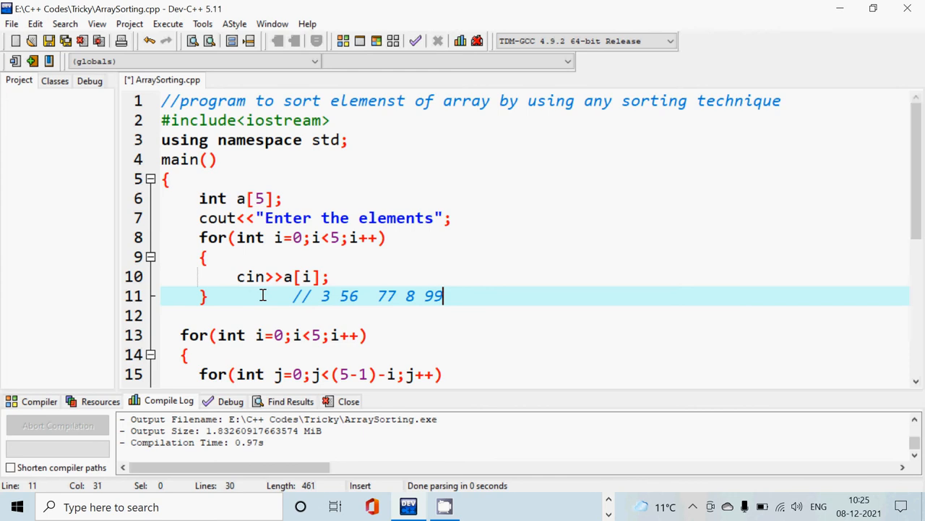
scroll(down, 3)
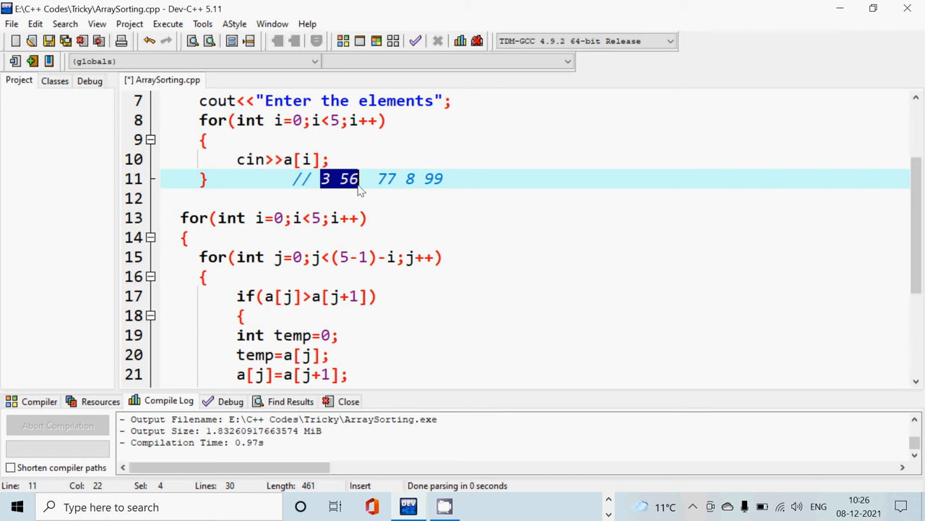
click(323, 179)
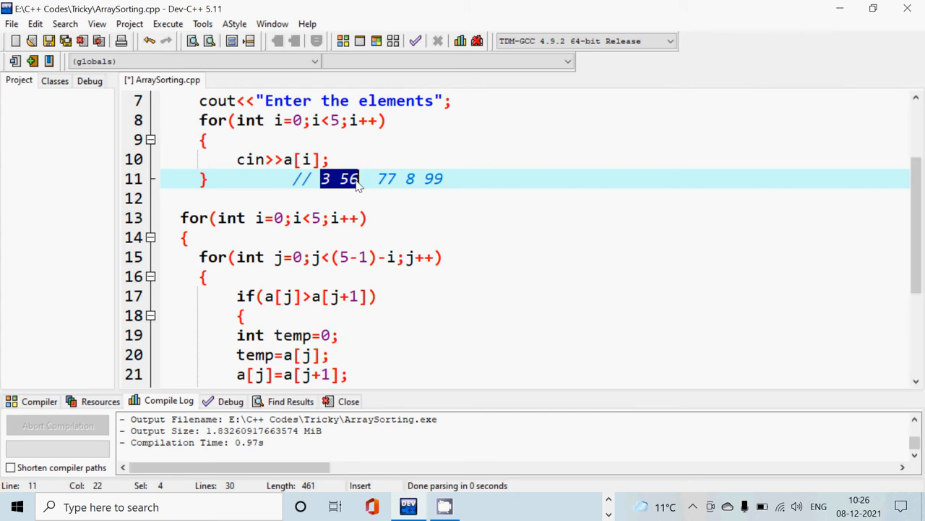
mouse_move(345, 203)
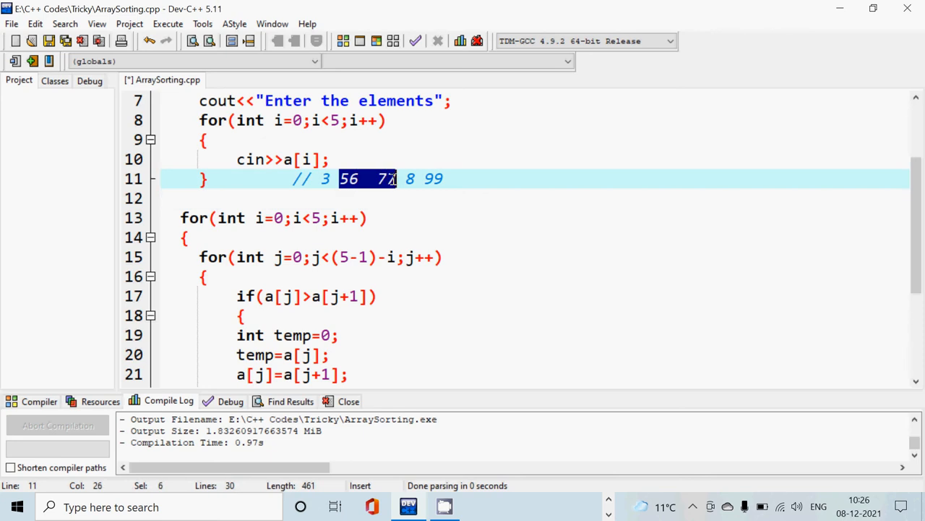
text(7)
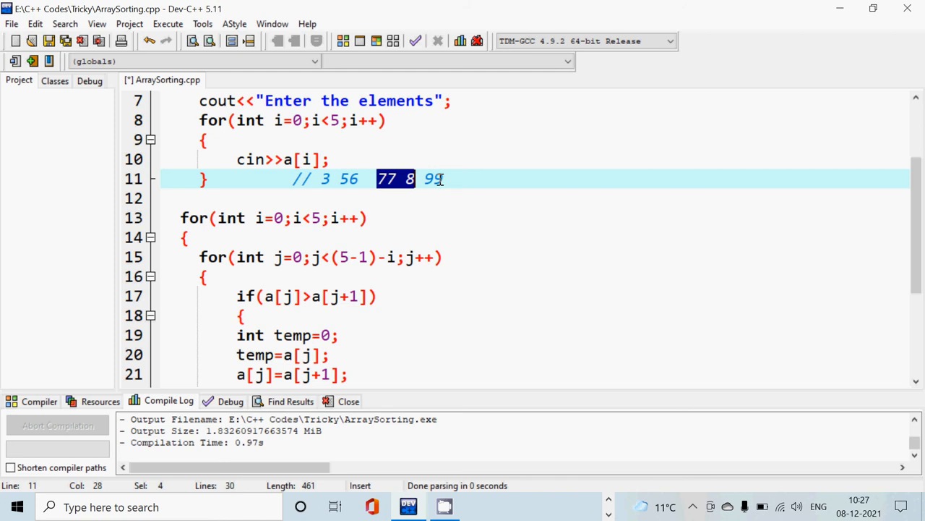
scroll(down, 3)
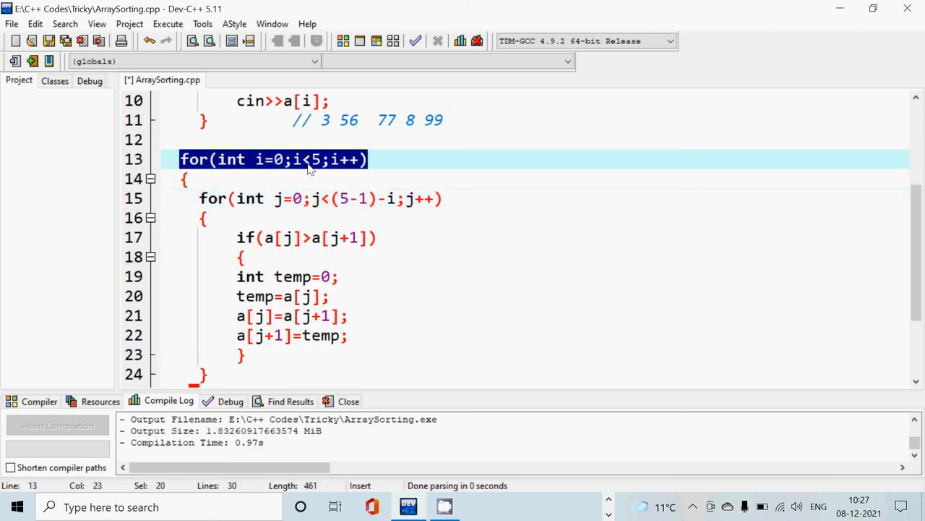
mouse_move(366, 172)
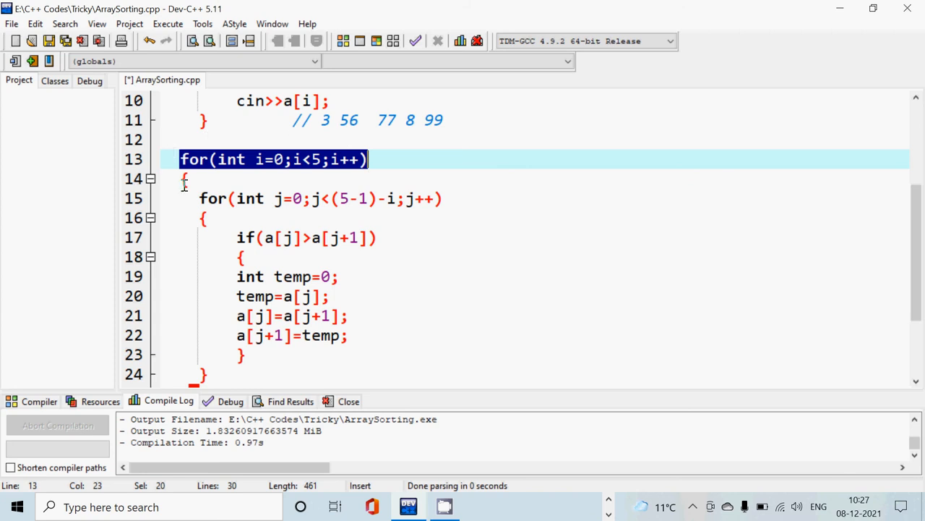
mouse_move(316, 174)
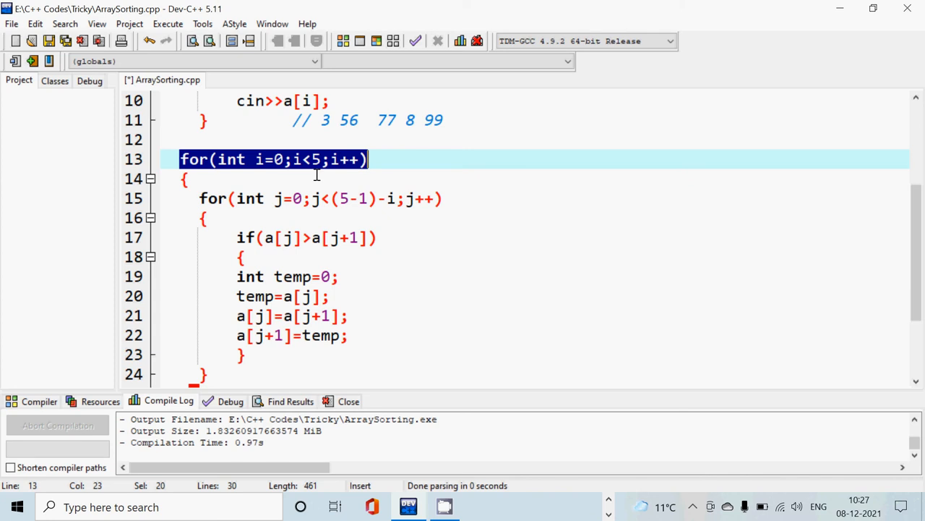
mouse_move(233, 196)
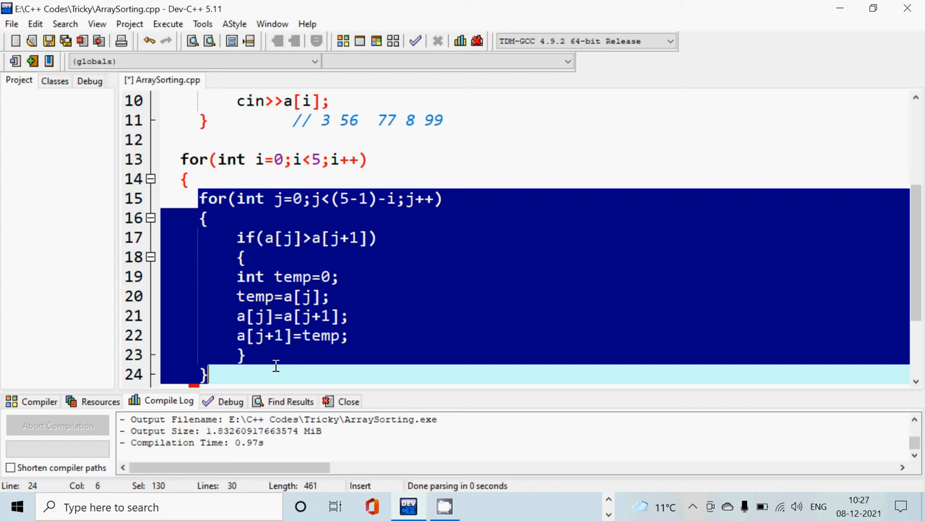
mouse_move(318, 204)
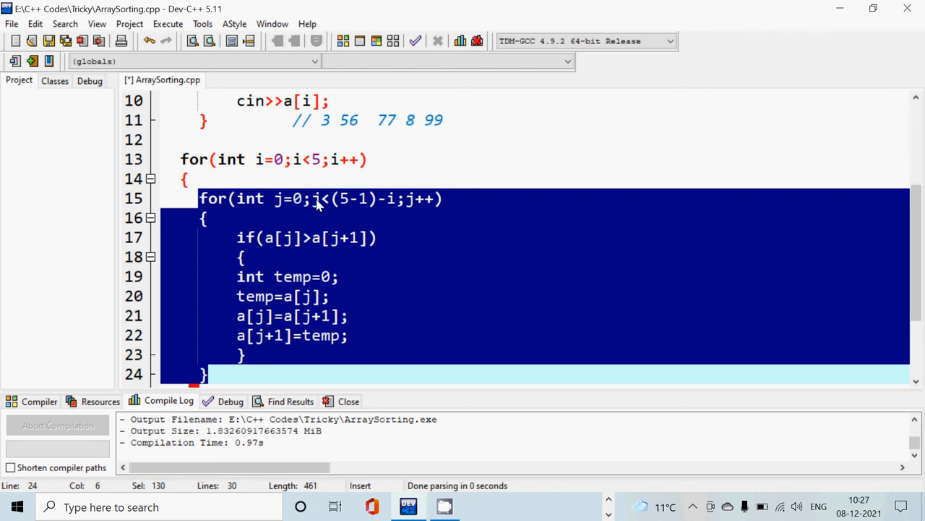
mouse_move(289, 215)
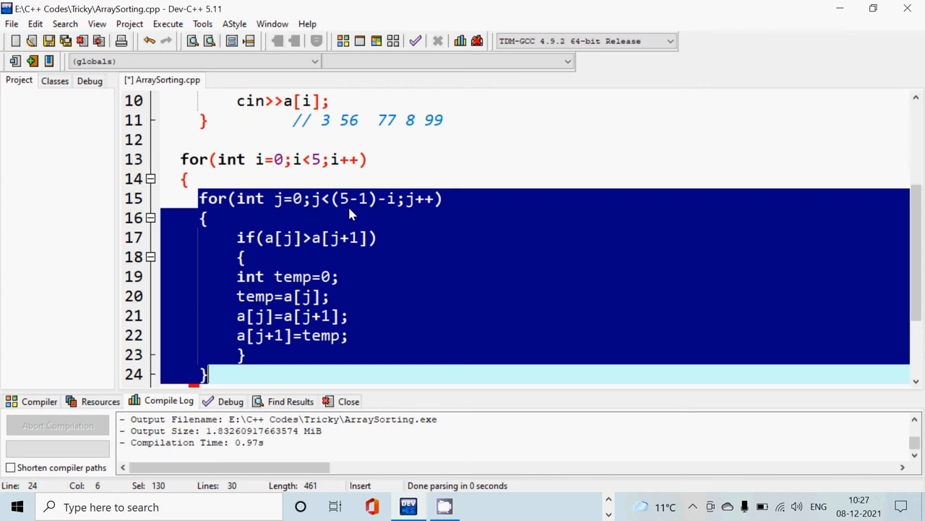
mouse_move(357, 209)
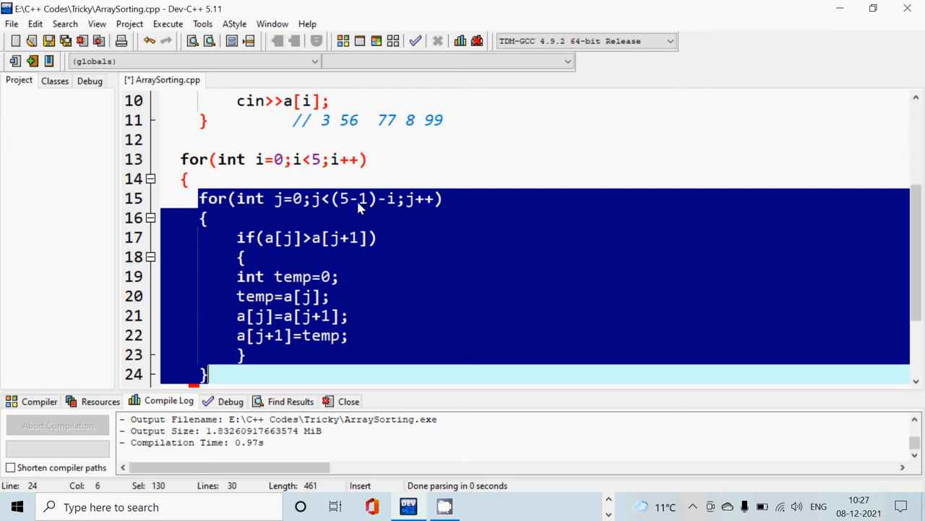
mouse_move(240, 155)
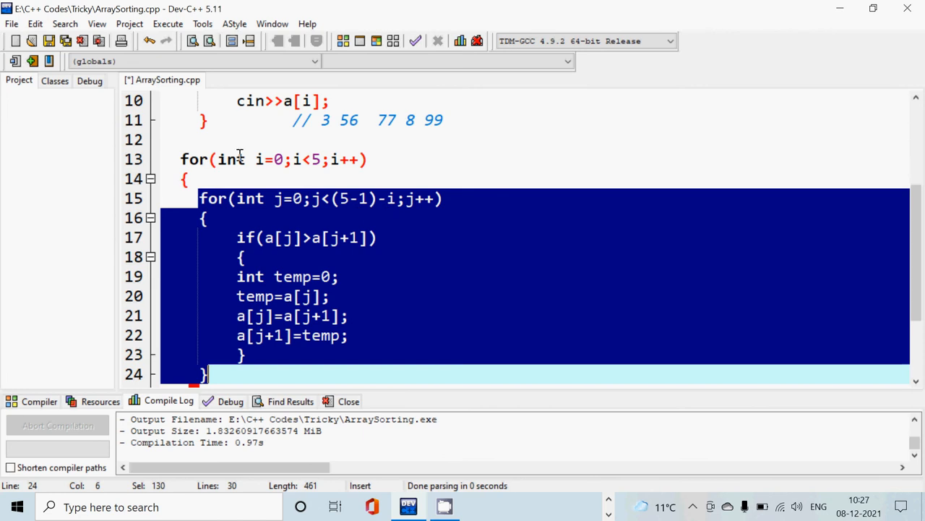
click(332, 198)
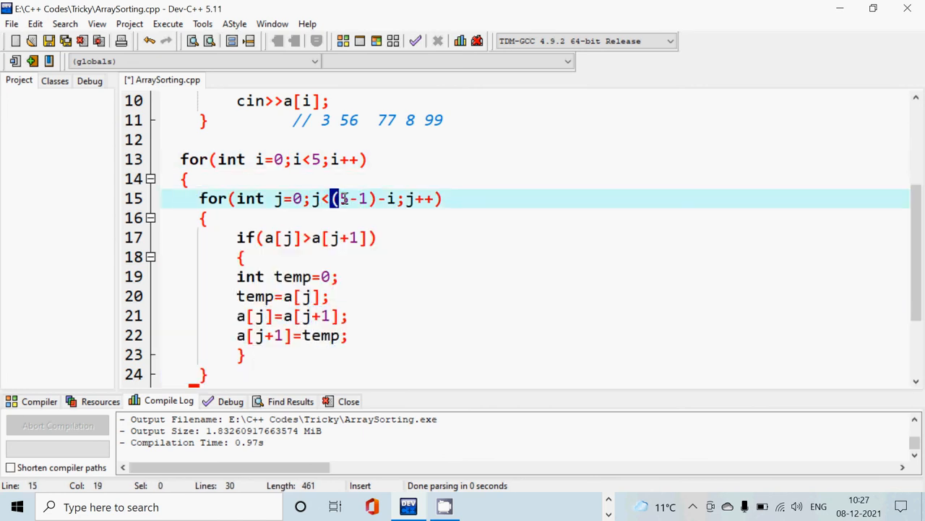
drag(333, 198, 396, 198)
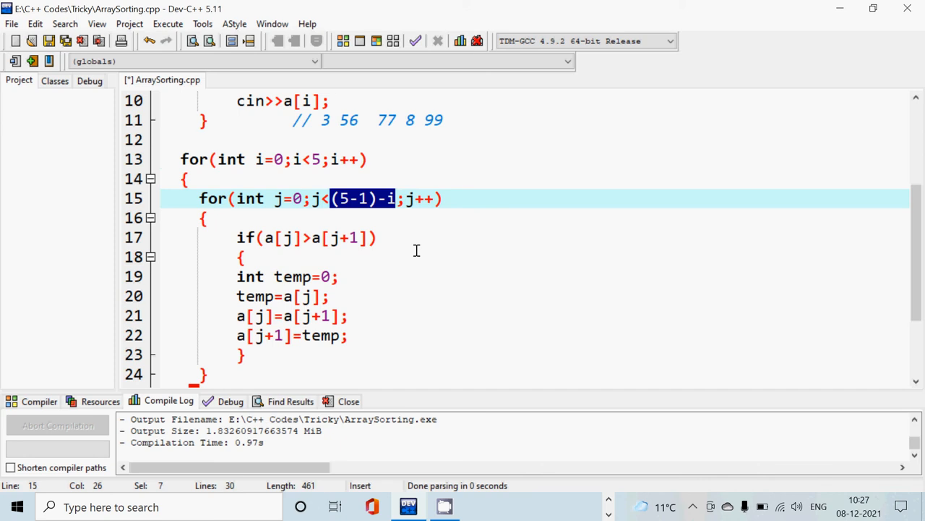
mouse_move(389, 214)
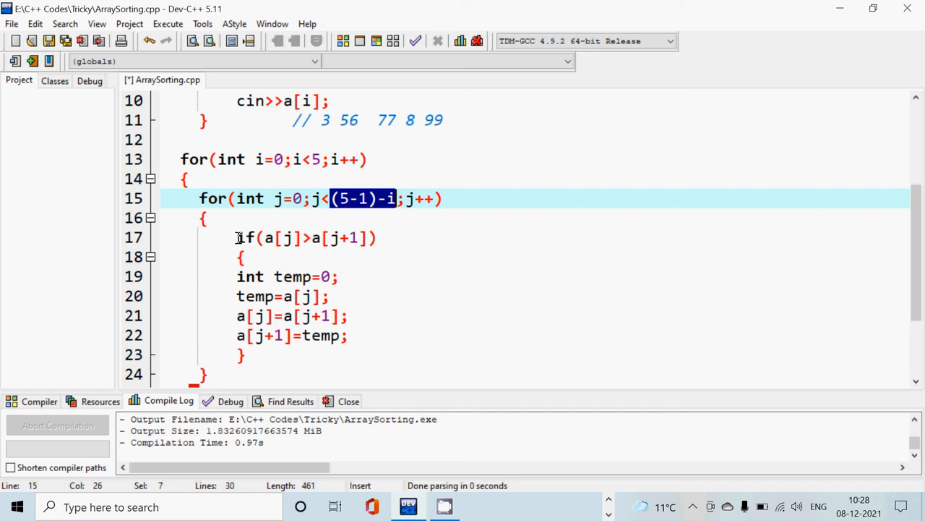
double_click(282, 237)
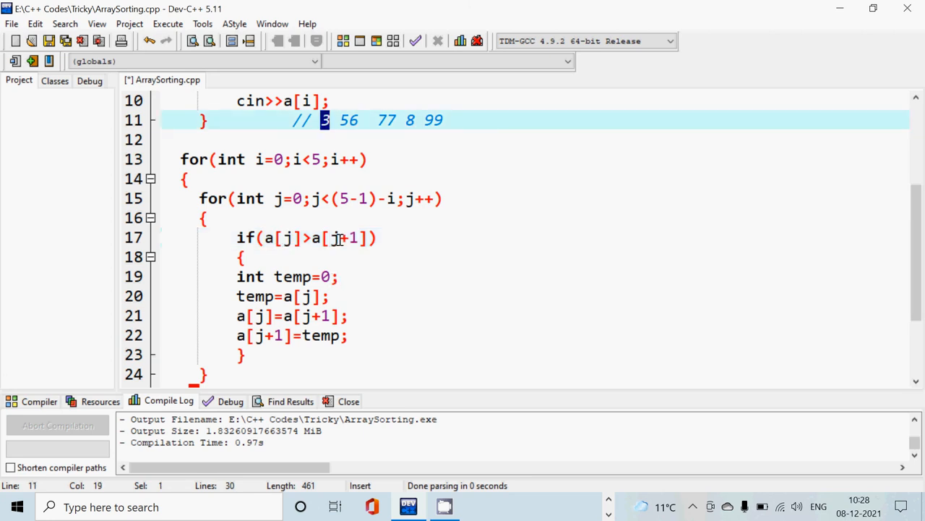
double_click(344, 237)
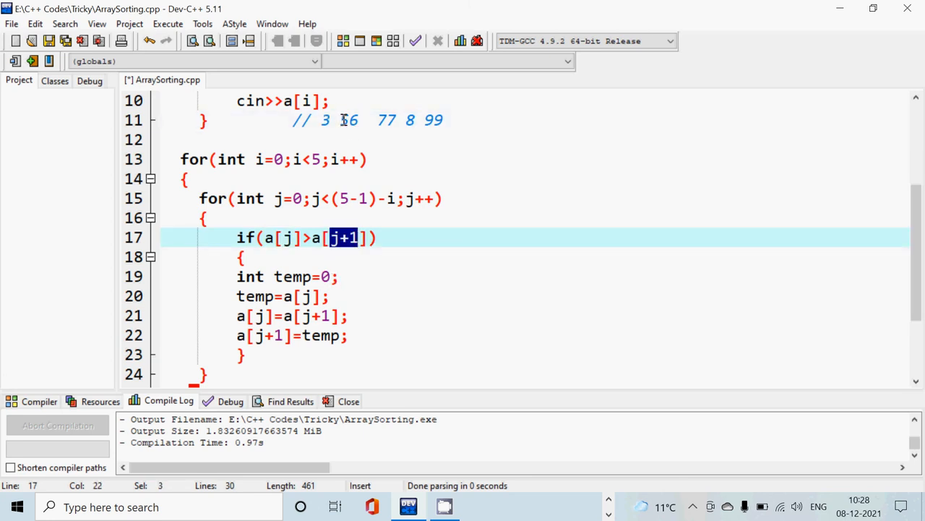
double_click(348, 120)
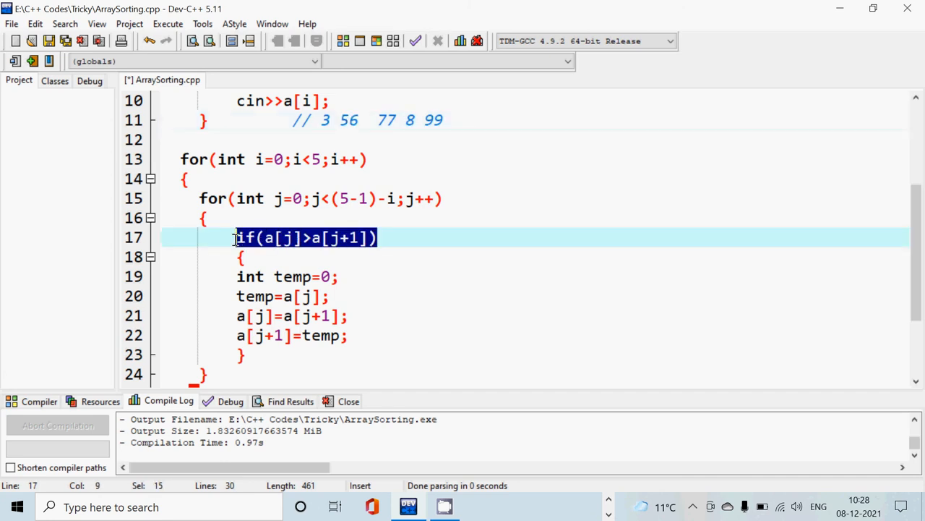
scroll(down, 3)
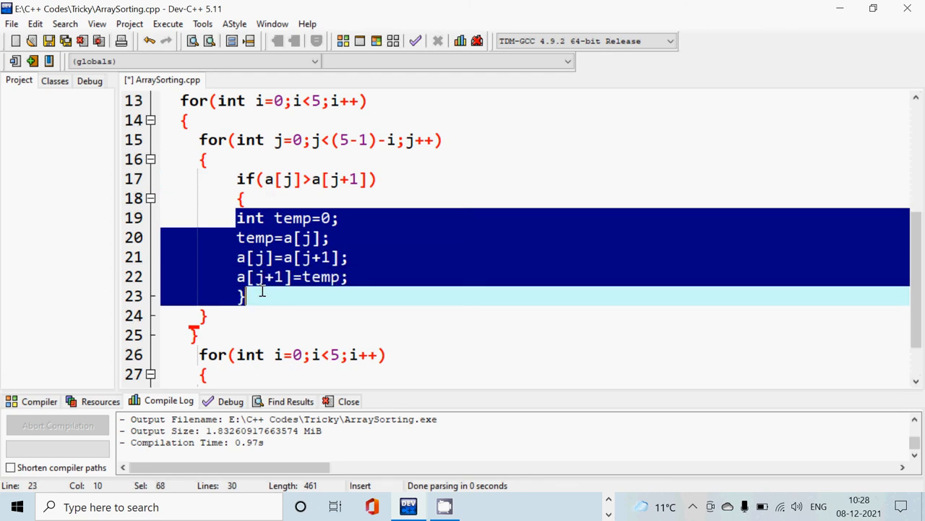
scroll(up, 3)
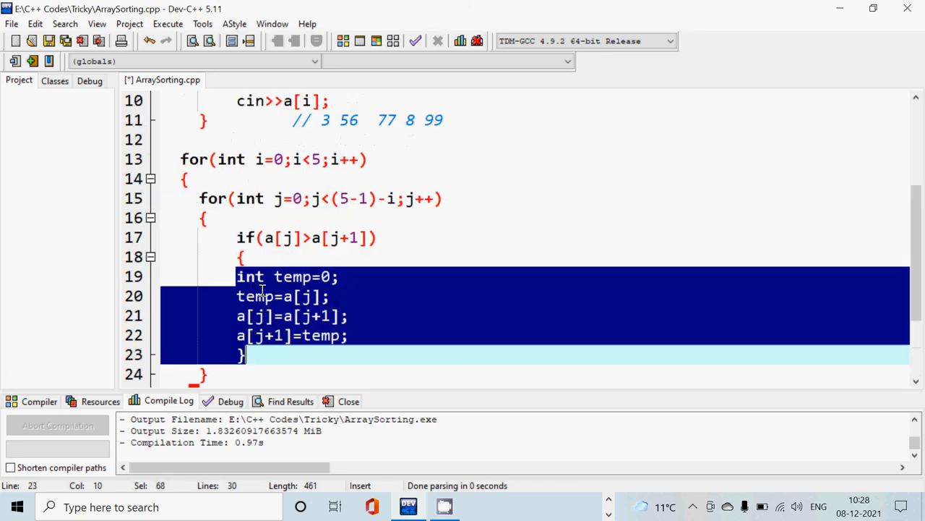
click(324, 120)
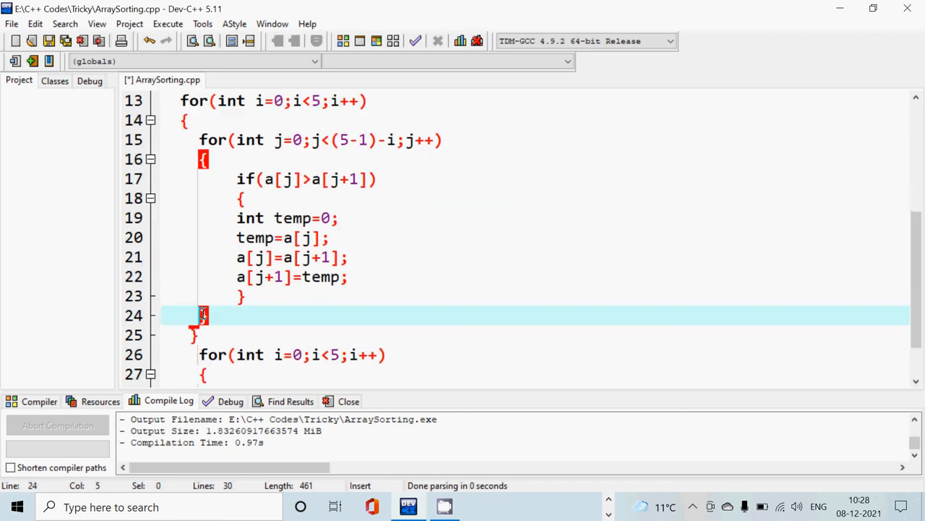
click(208, 159)
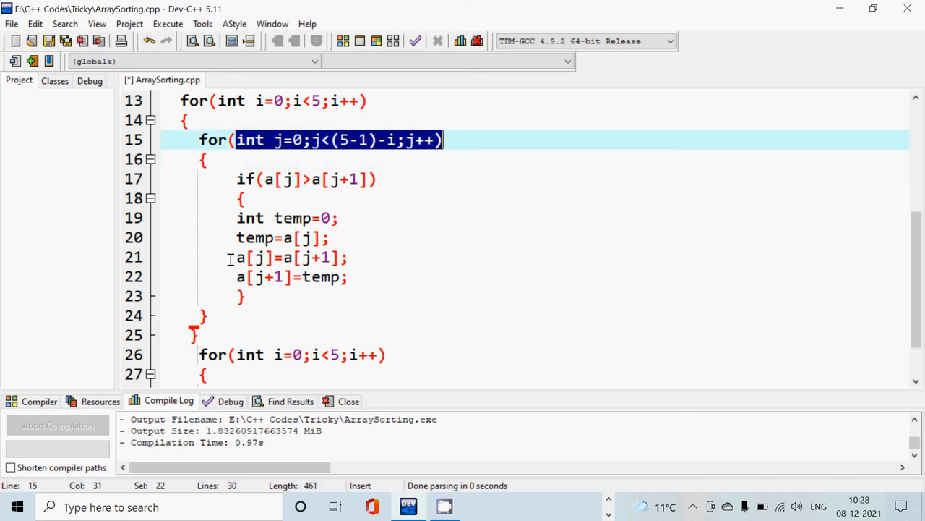
mouse_move(206, 95)
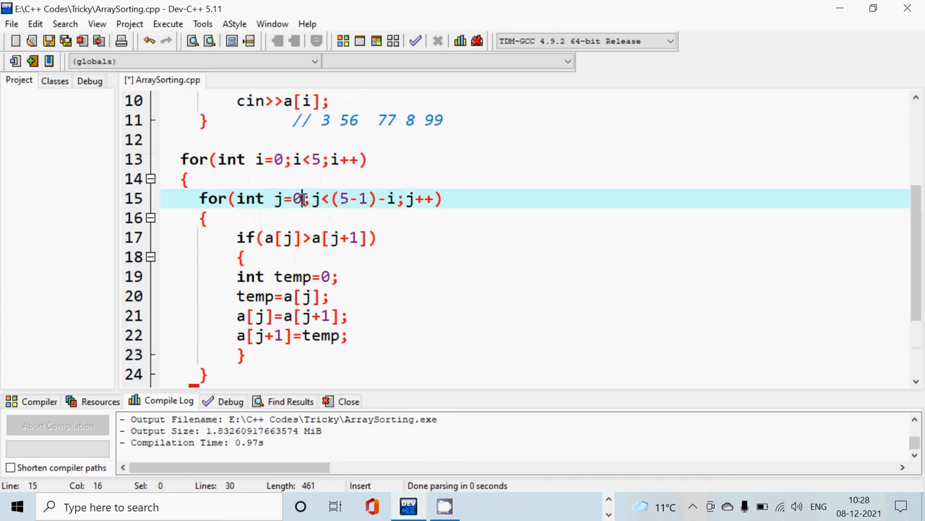
Step: Add a trailing comment // j=1 to the inner loop header
click(470, 199)
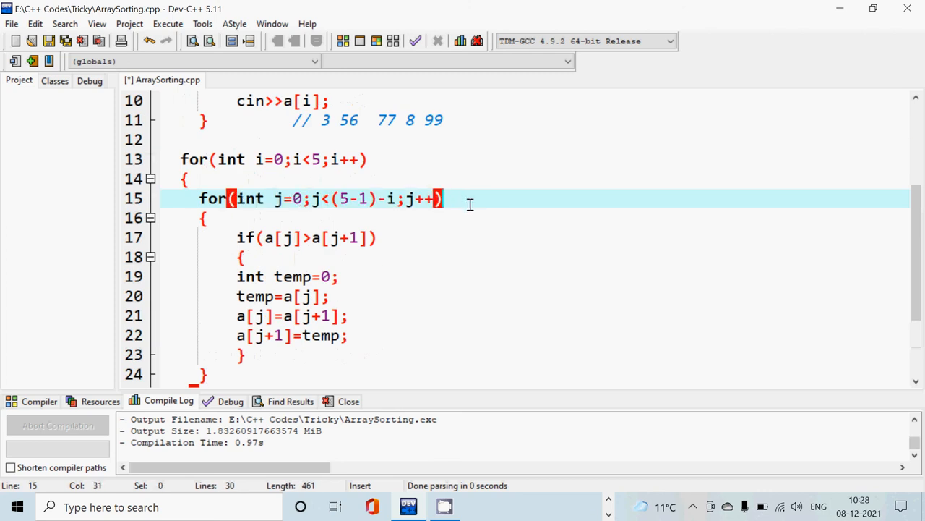
text(// j)
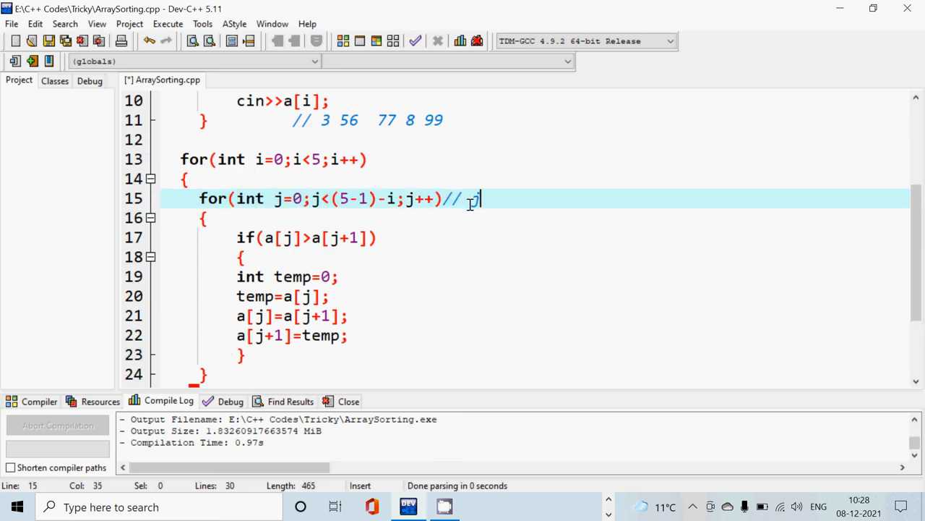
text(=1)
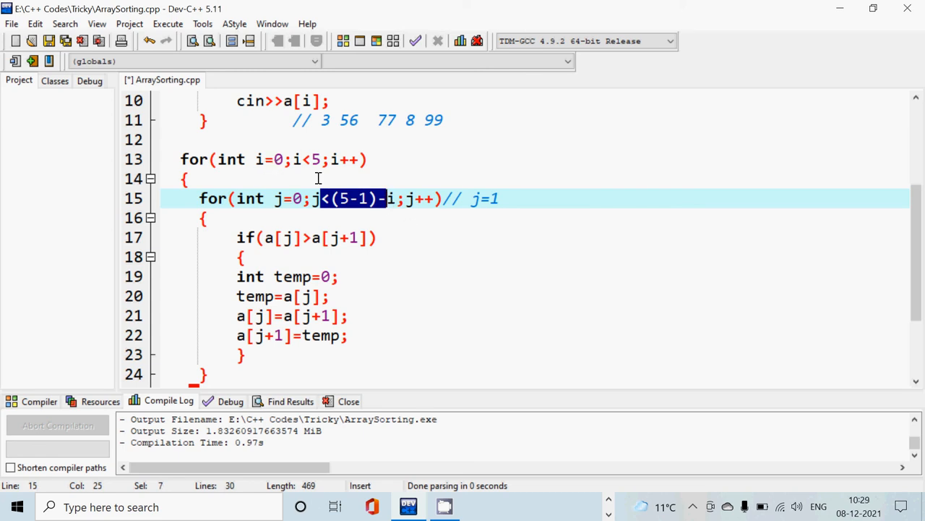
mouse_move(383, 205)
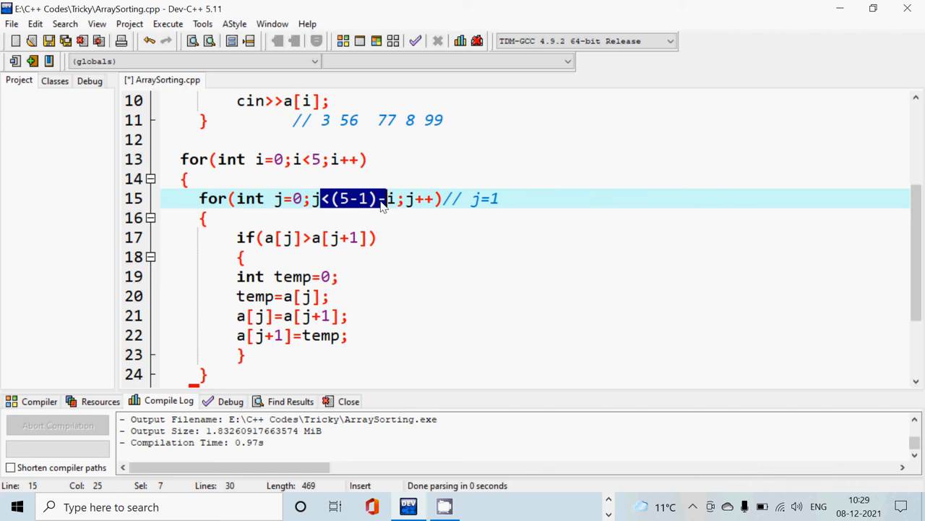
mouse_move(499, 201)
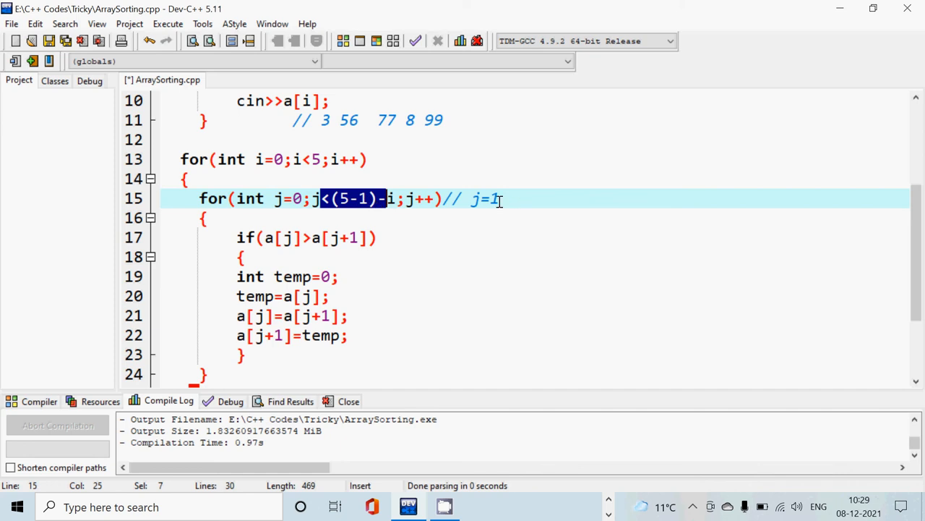
mouse_move(381, 204)
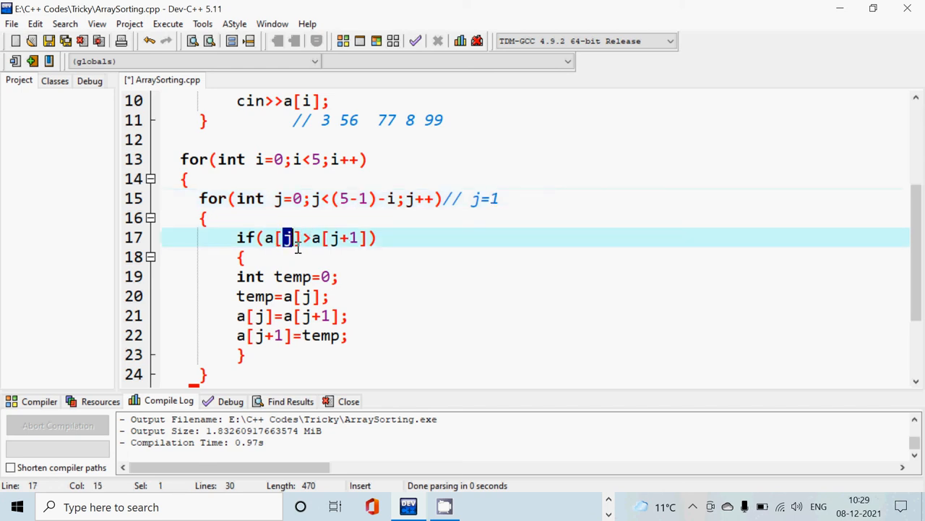
Step: Highlight a[j] and a[j+1], change the comment to j=2, and select 77 in the trace
double_click(349, 120)
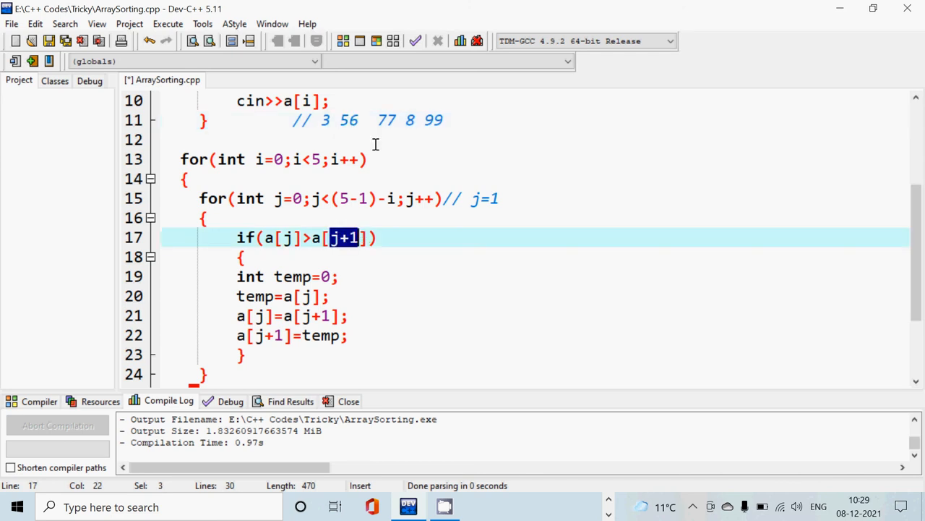
double_click(386, 120)
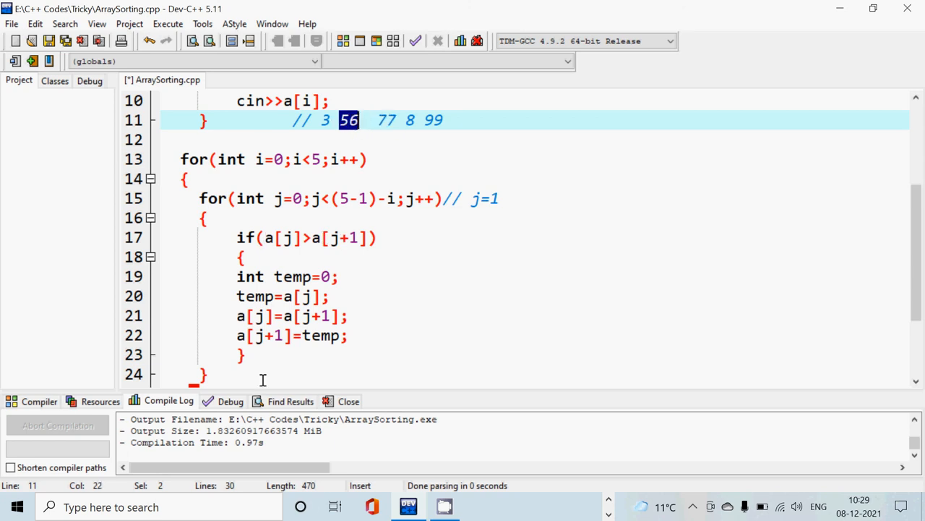
mouse_move(194, 207)
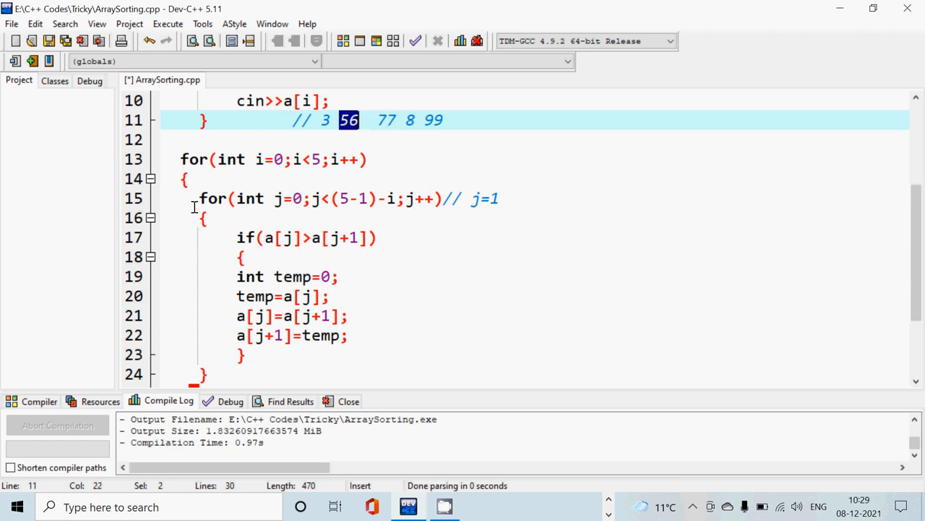
click(499, 199)
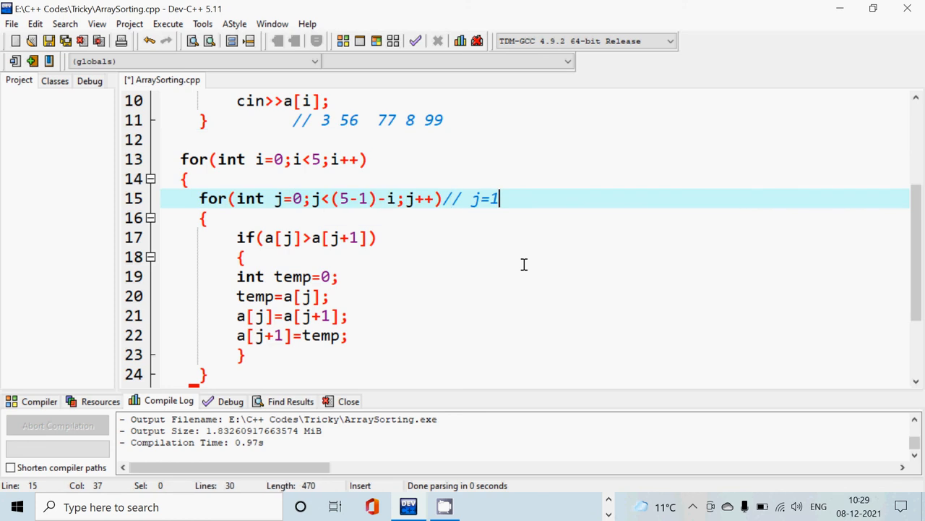
text(2)
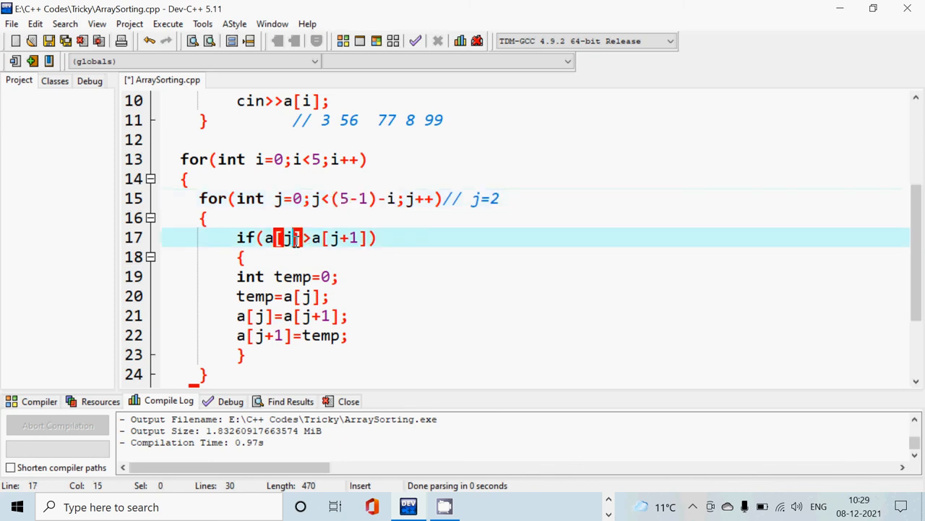
click(384, 120)
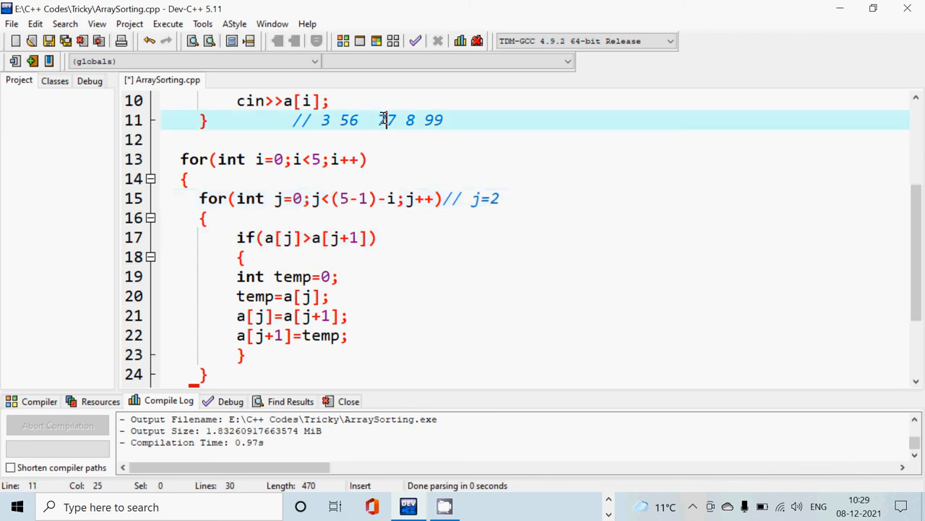
double_click(344, 237)
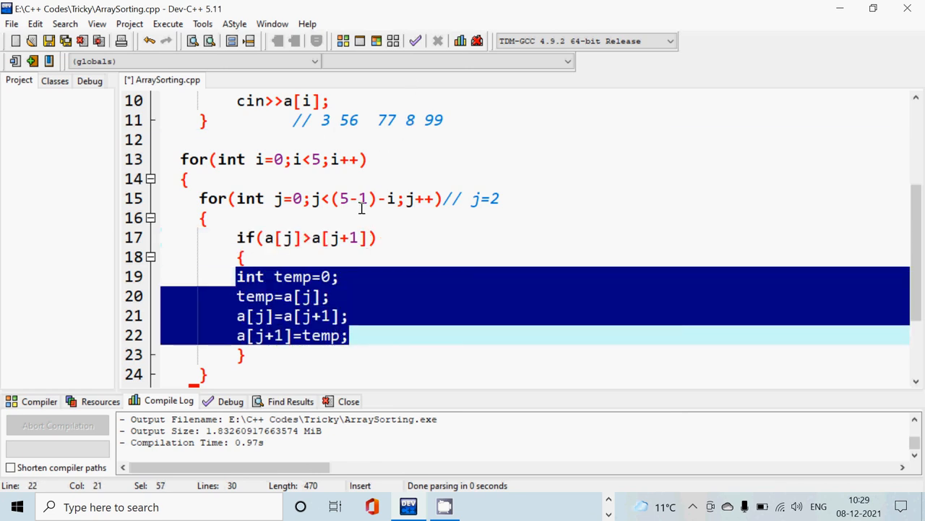
mouse_move(308, 135)
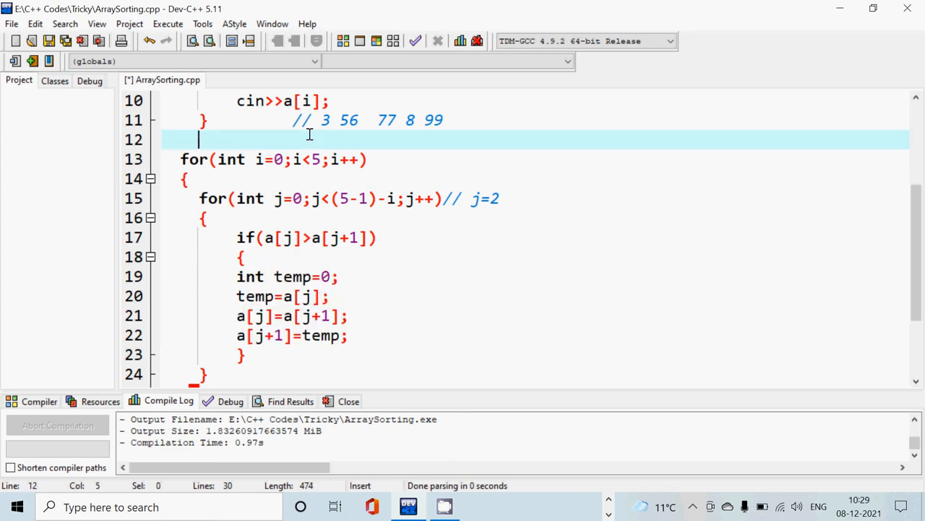
Step: Add a second trace comment line reading // 3 56 8 77
text(//)
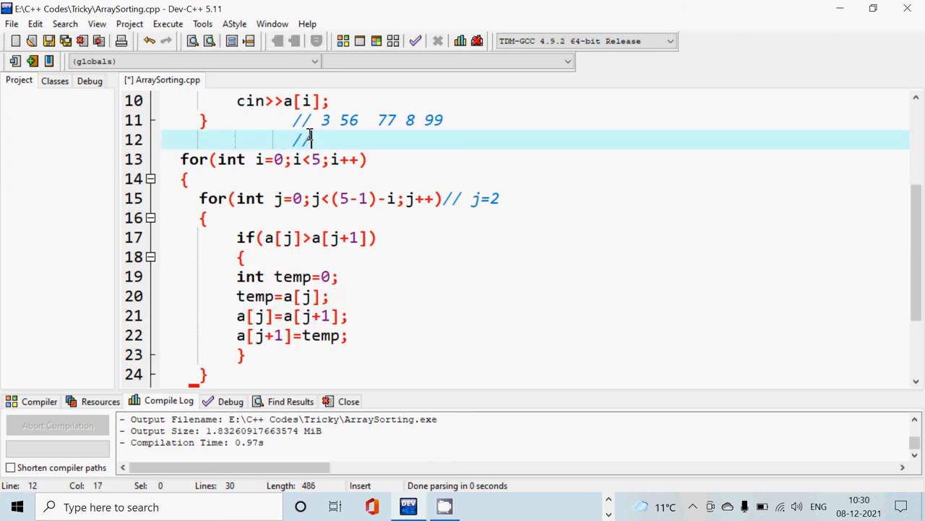
text(3 56)
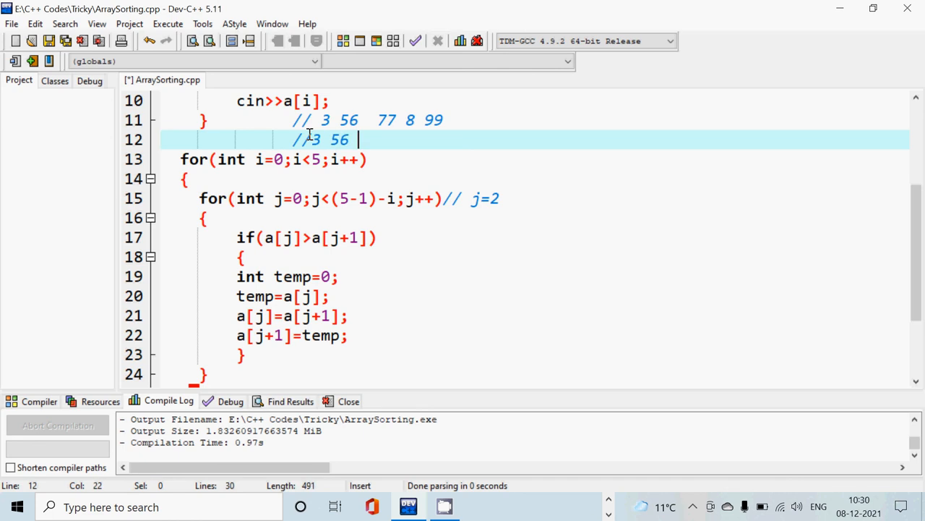
text(8 77 99)
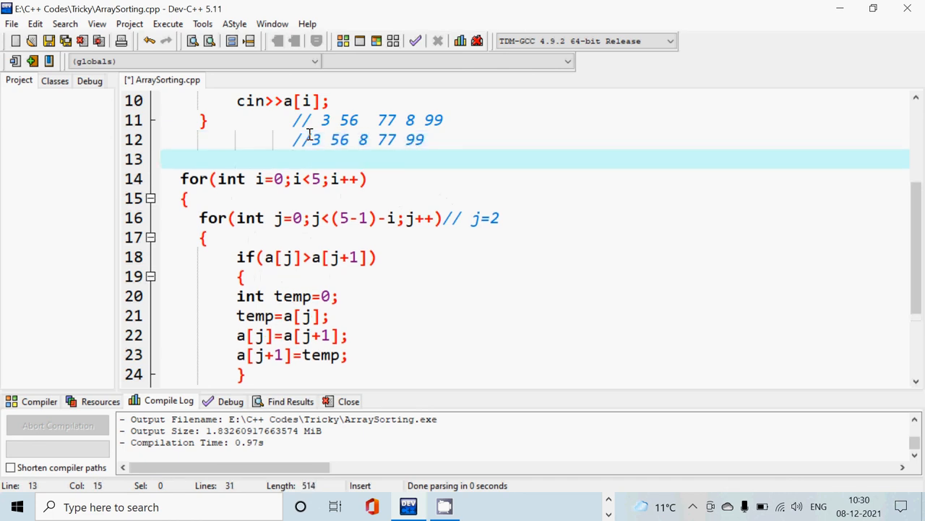
scroll(down, 3)
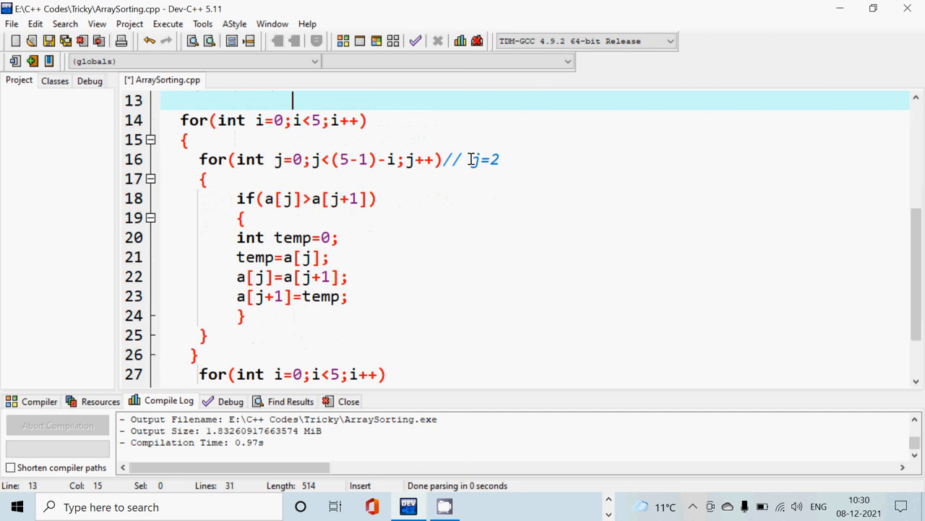
scroll(up, 3)
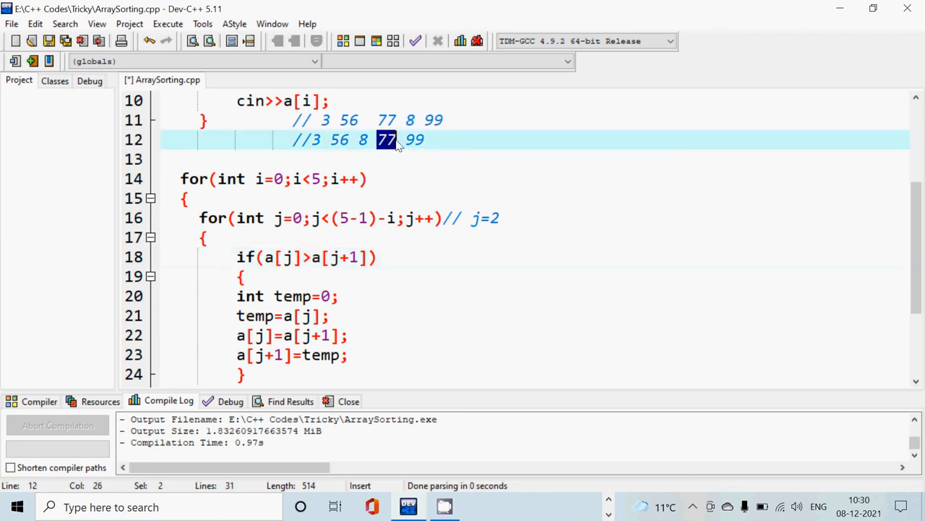
click(332, 257)
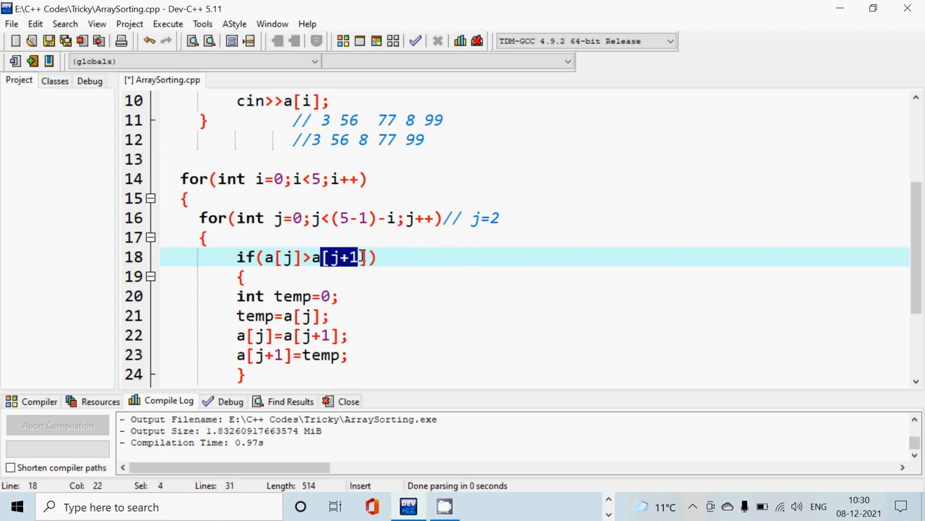
mouse_move(408, 143)
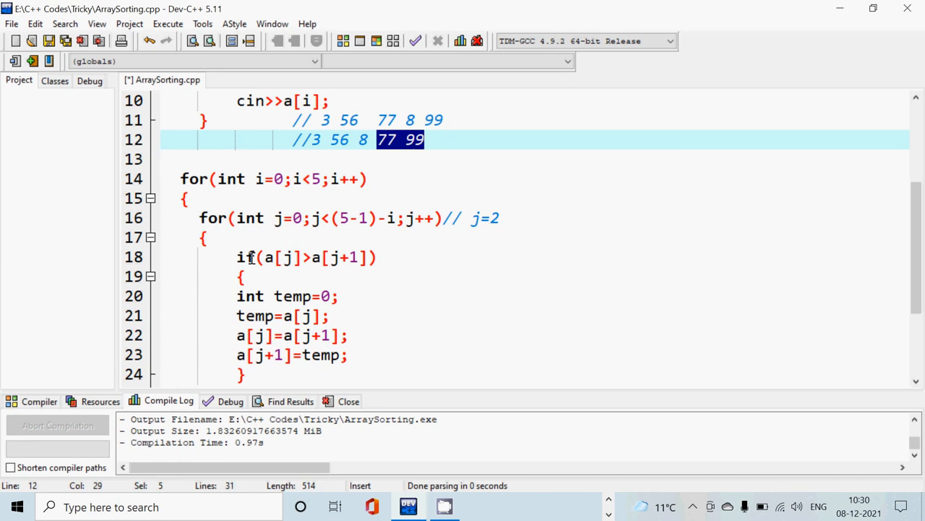
click(202, 218)
text(4)
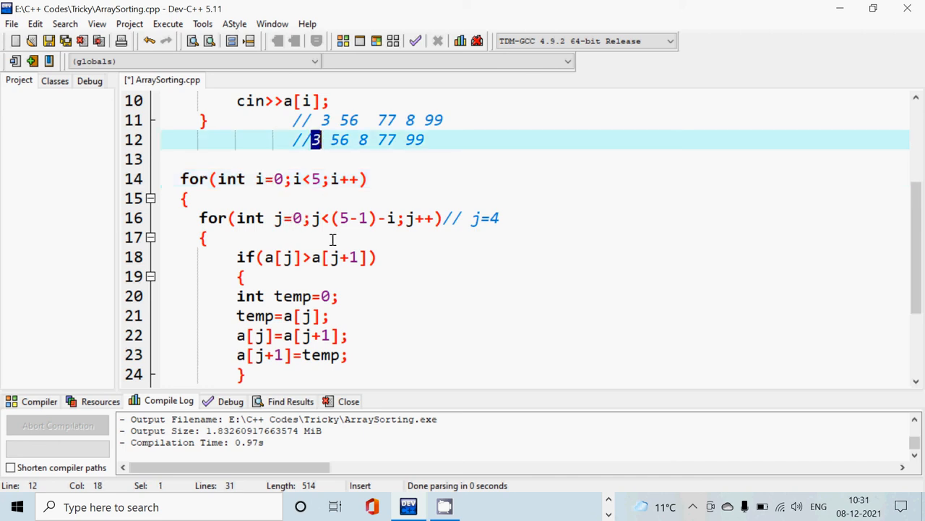
mouse_move(338, 281)
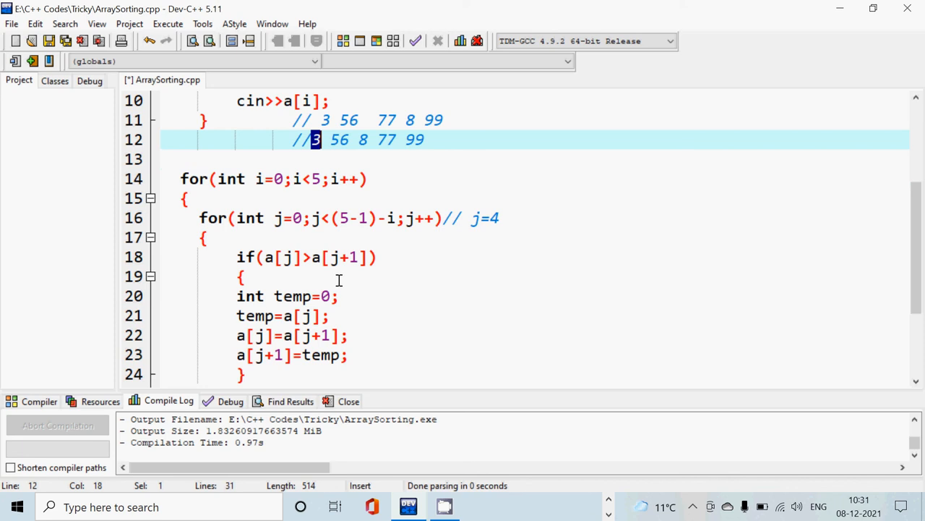
click(314, 218)
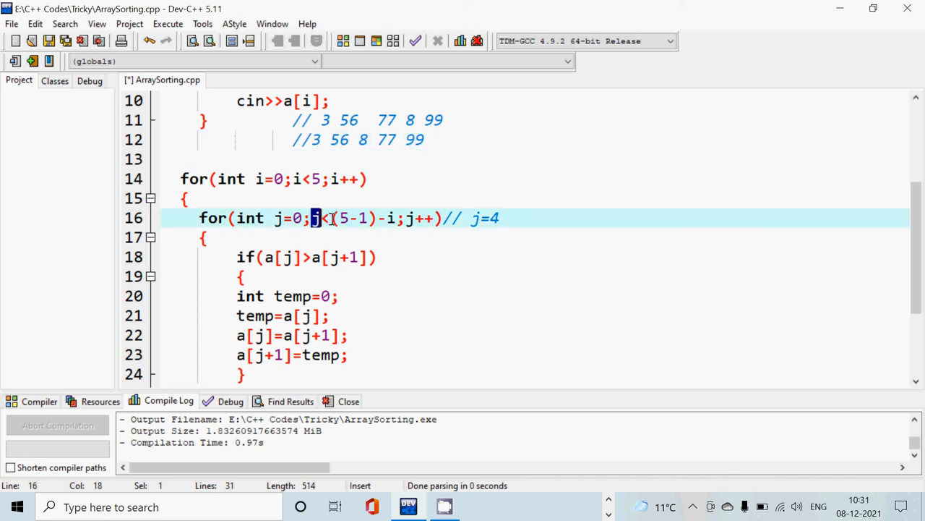
drag(314, 218, 396, 218)
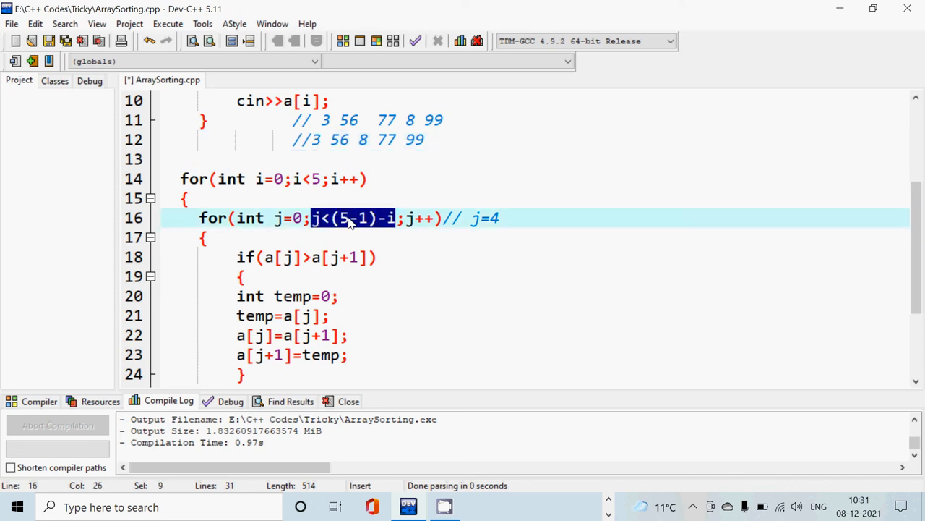
mouse_move(340, 226)
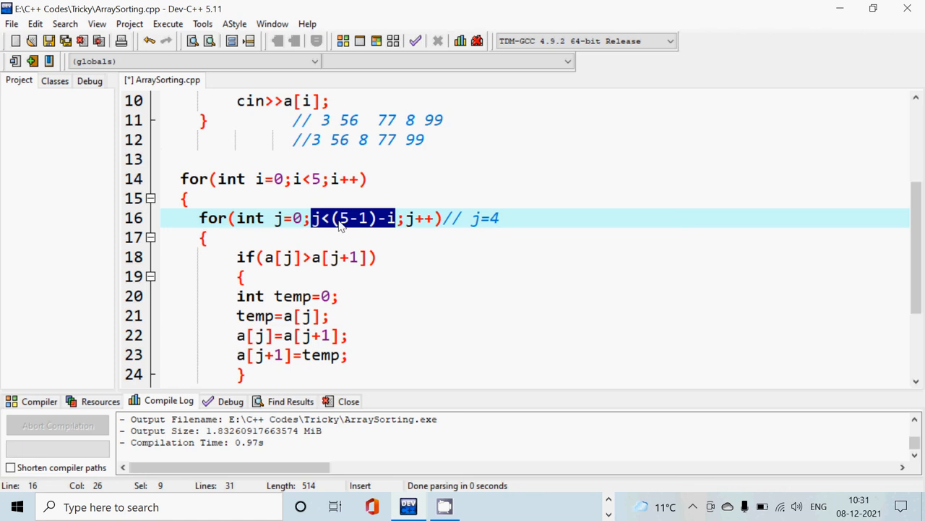
mouse_move(392, 227)
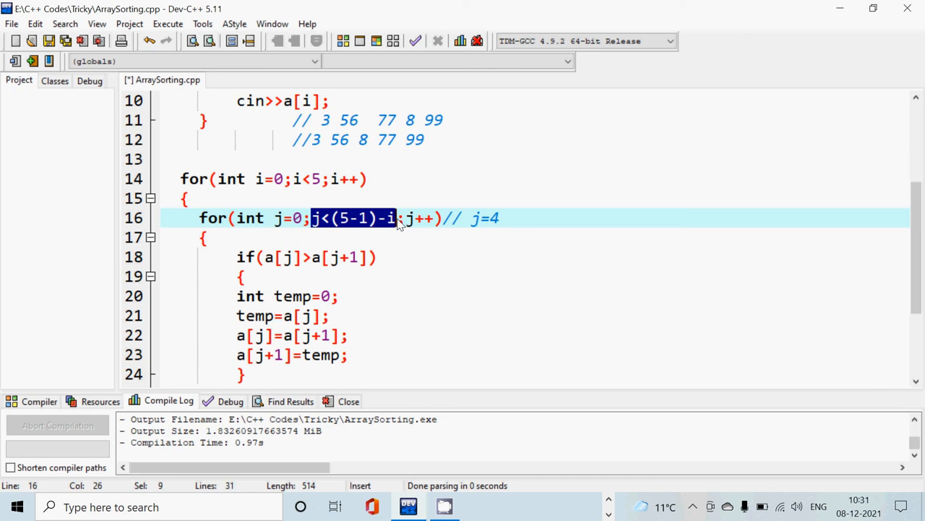
click(297, 217)
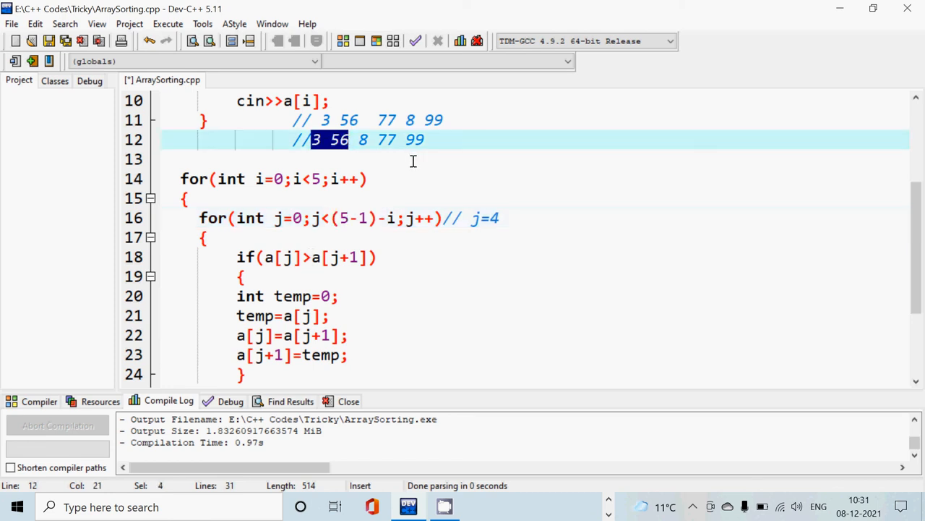
click(413, 158)
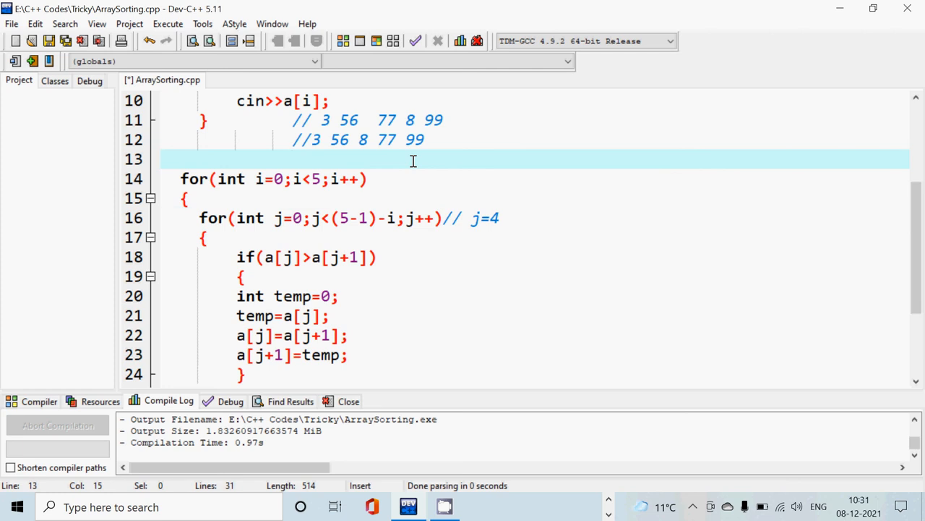
click(181, 179)
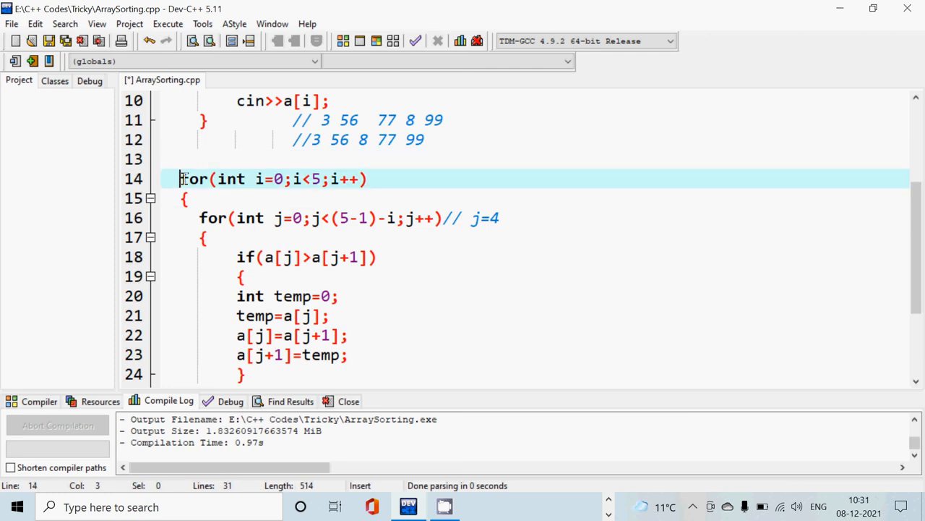
drag(181, 179, 201, 199)
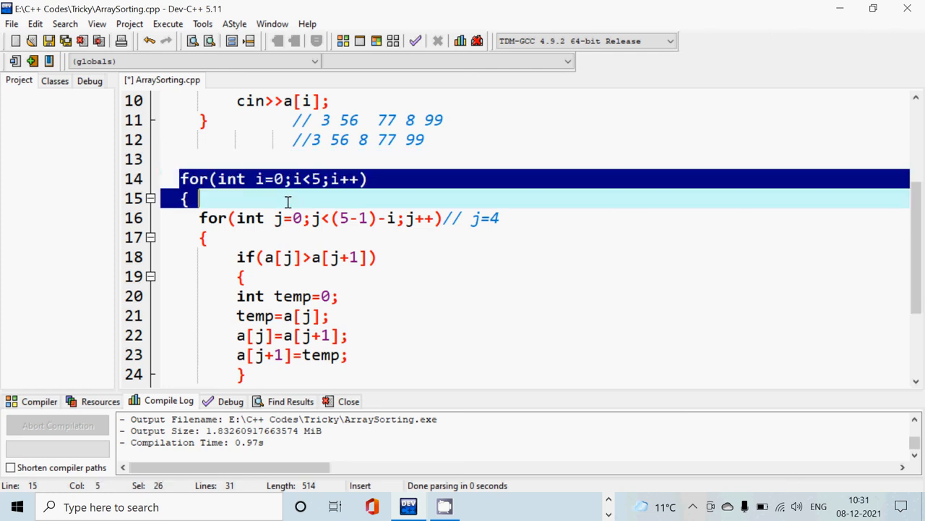
mouse_move(348, 159)
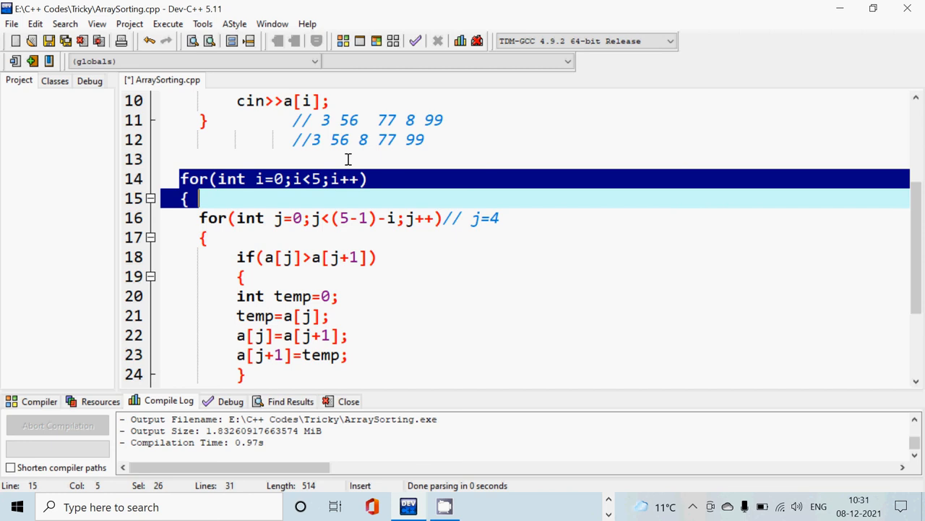
scroll(down, 3)
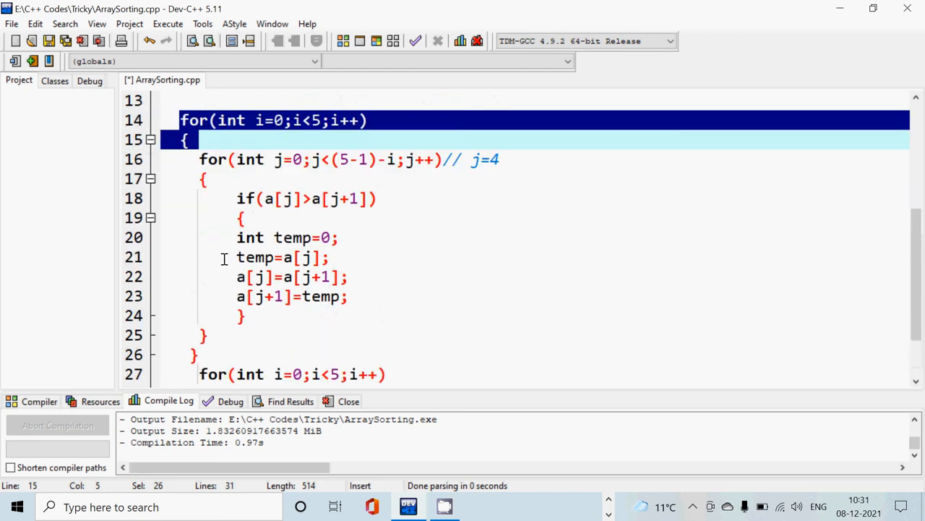
Step: Select from the outer for loop through the array-printing loop
double_click(193, 120)
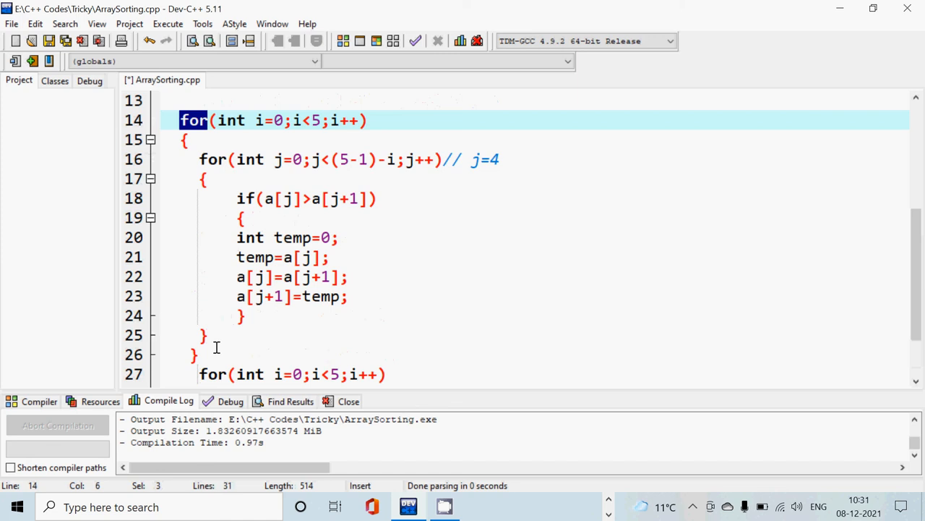
drag(180, 120, 217, 349)
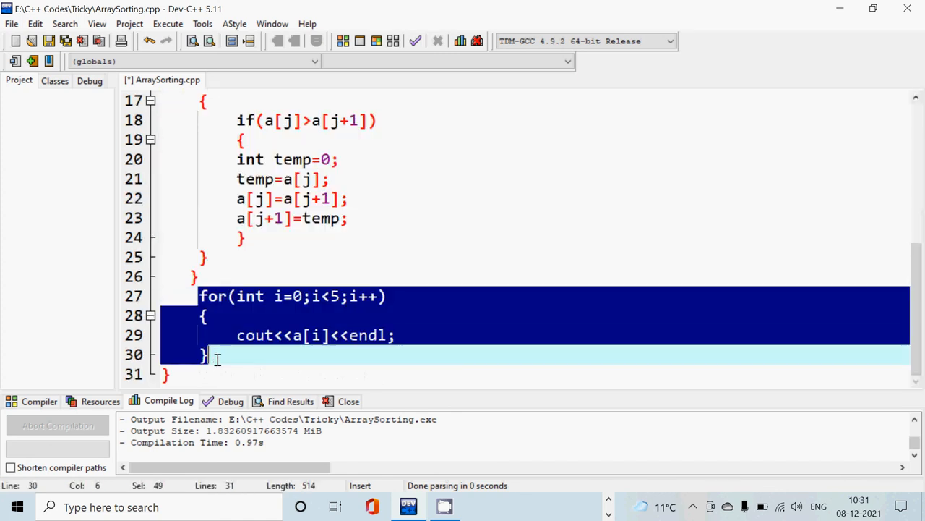
mouse_move(321, 347)
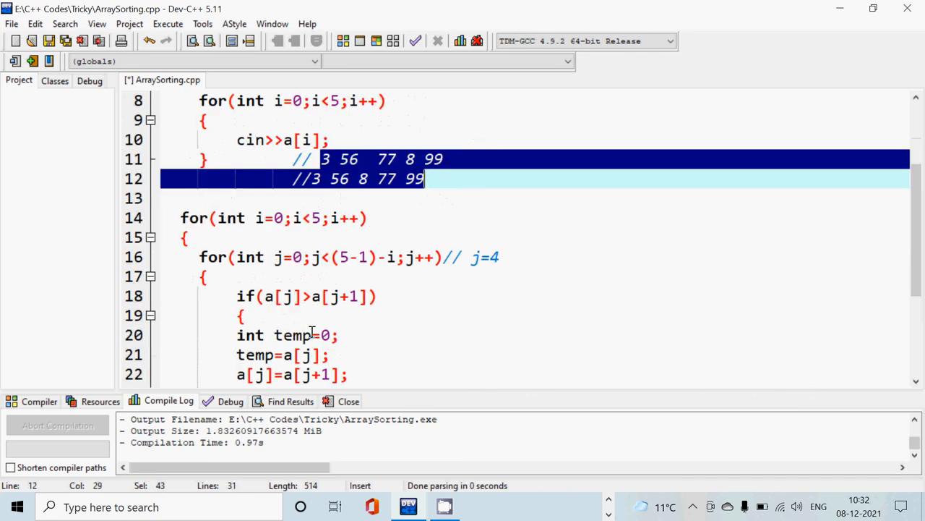
mouse_move(309, 192)
text(<)
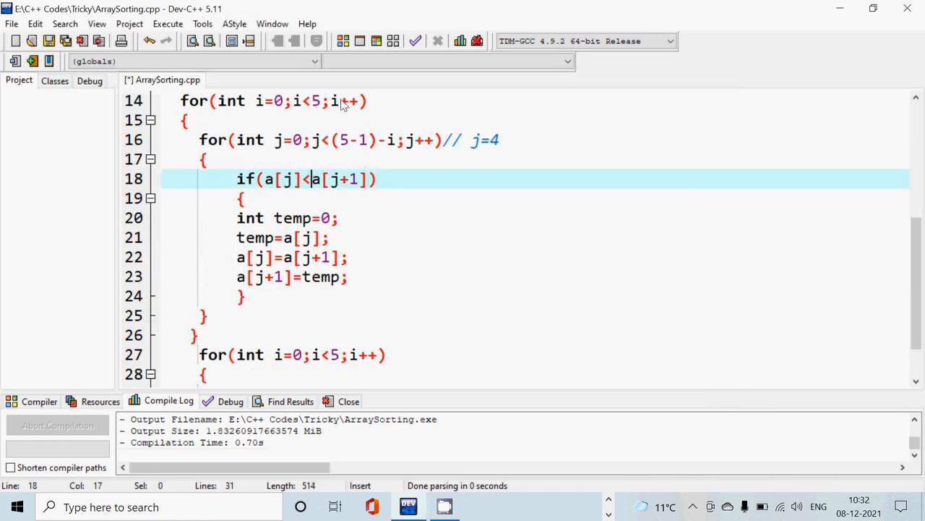
Step: Compile and run the descending sort, then close the console showing 88 67 12 5 3
click(168, 24)
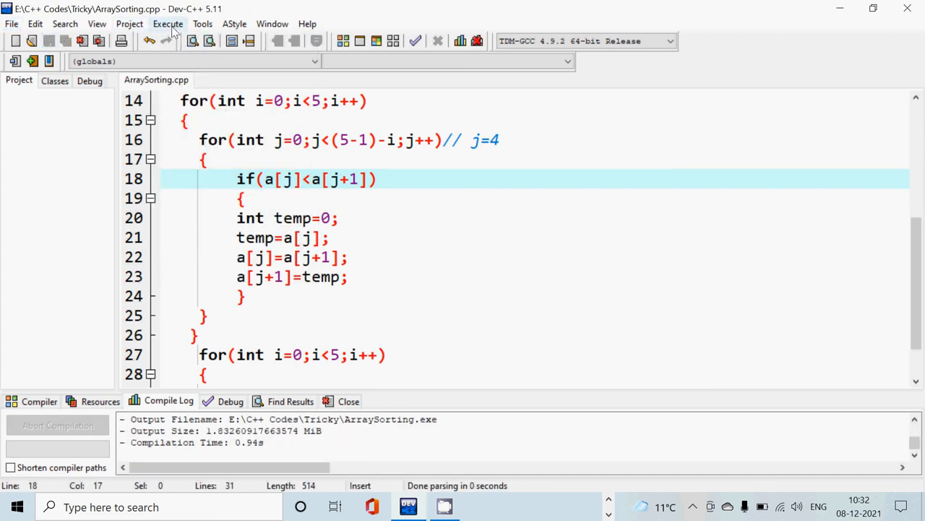
click(167, 24)
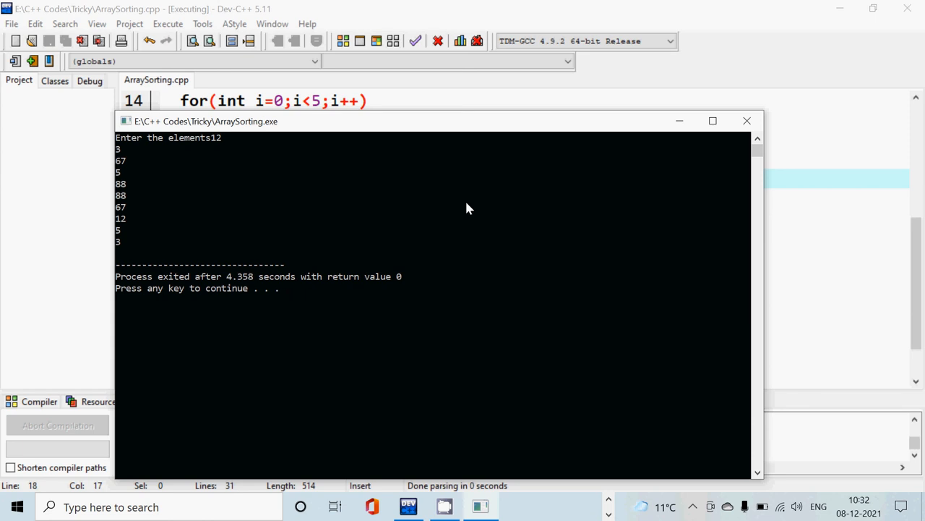
mouse_move(745, 130)
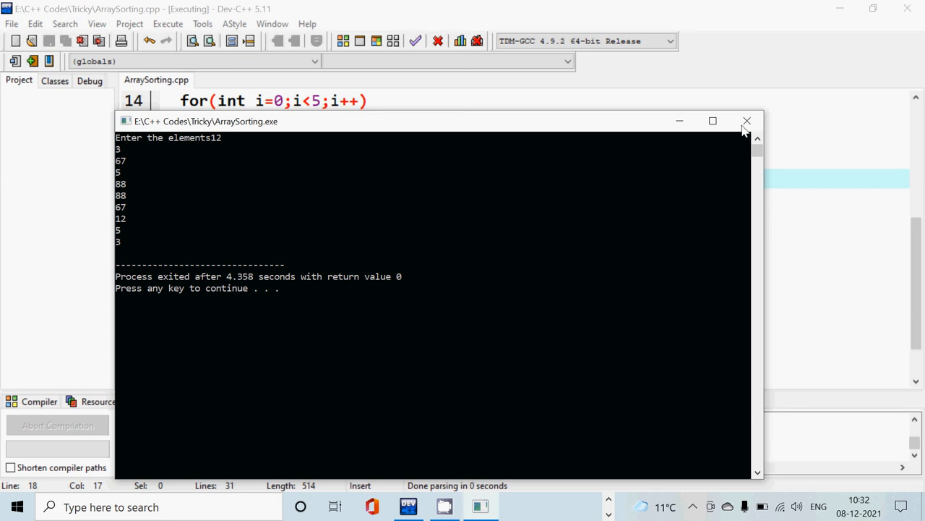
click(747, 121)
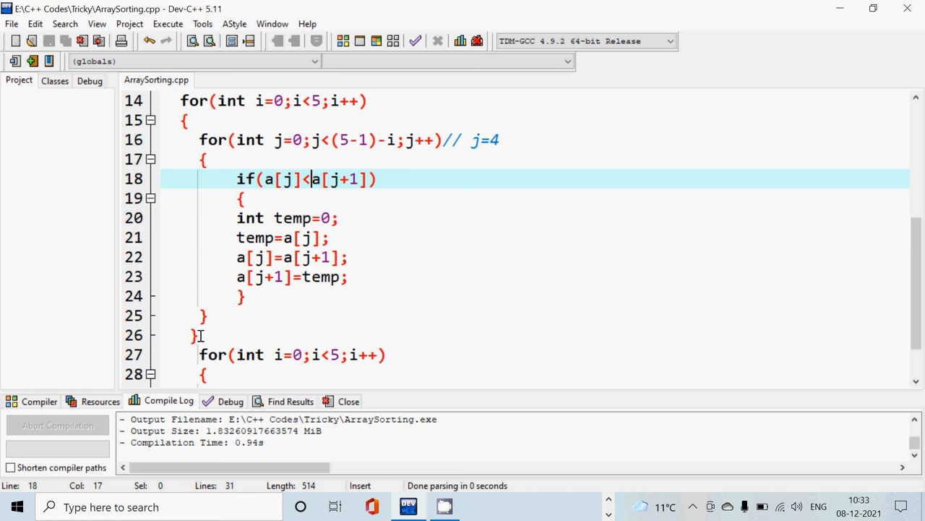
Step: Scroll the editor back up toward the top of ArraySorting.cpp
scroll(up, 3)
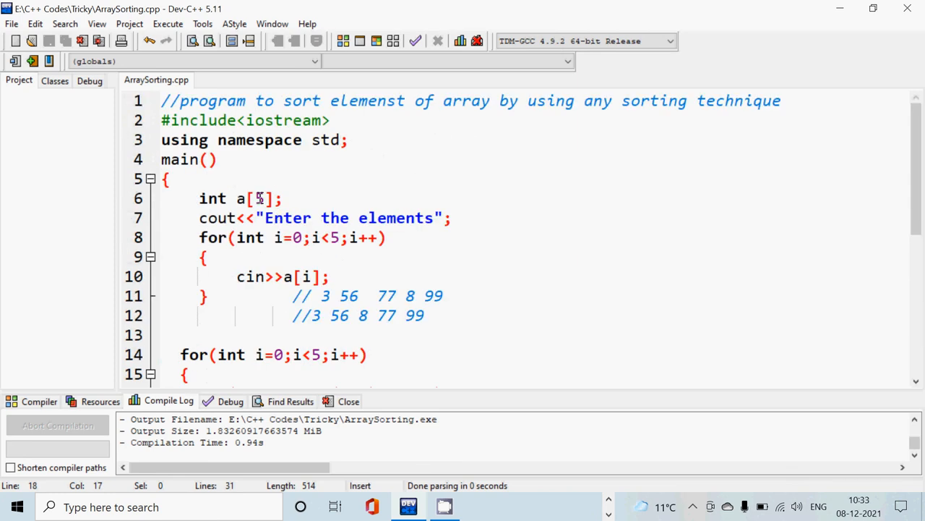